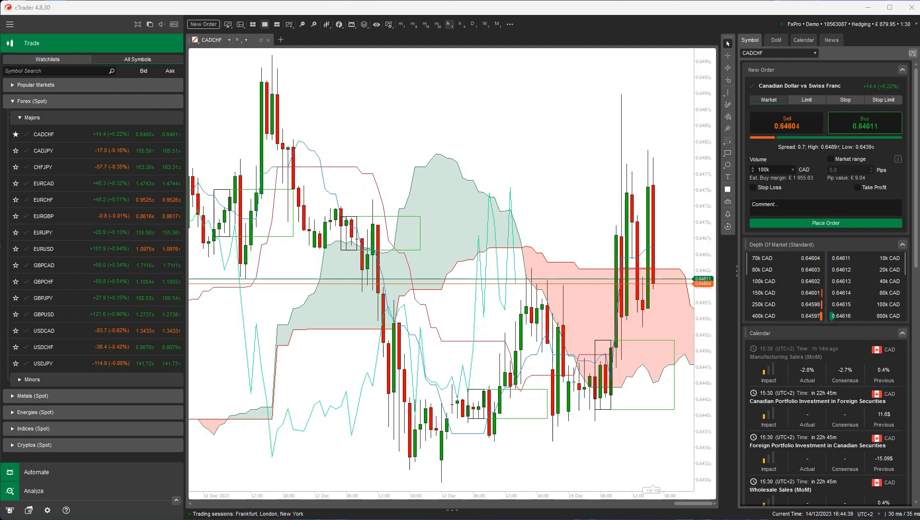
mouse_move(515, 176)
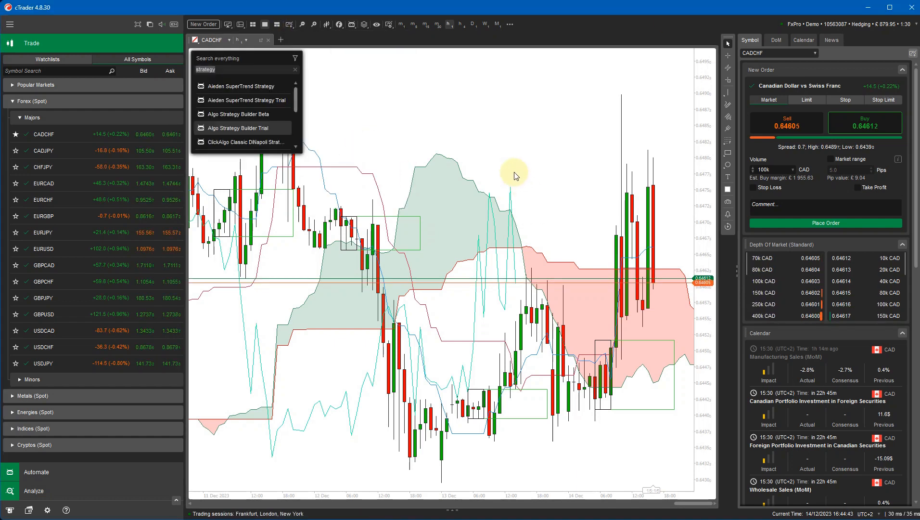
mouse_move(250, 132)
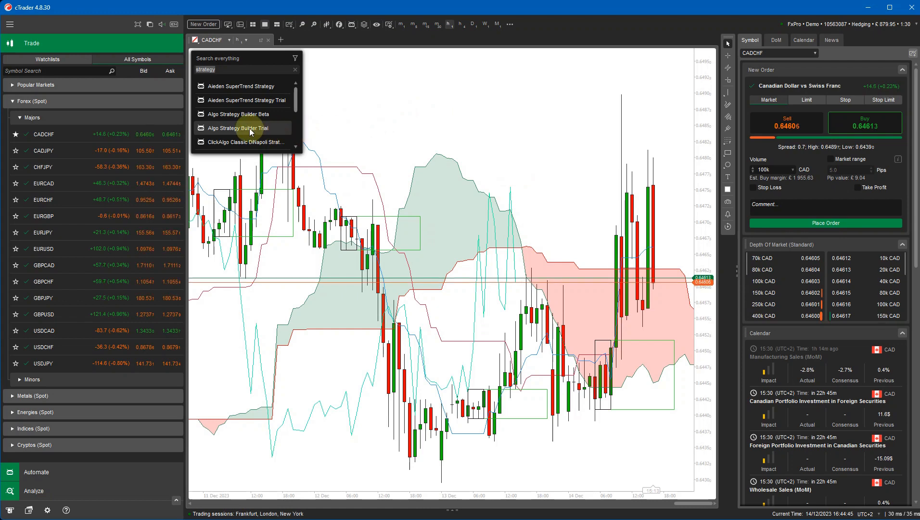
Step: Add the Algo Strategy Builder Trial cBot to the CADCHF chart and start its instance
click(239, 129)
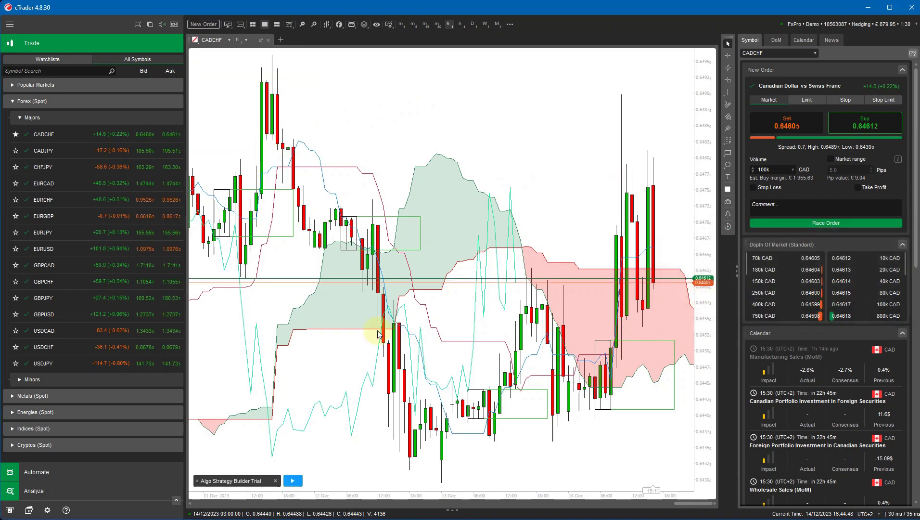
click(293, 480)
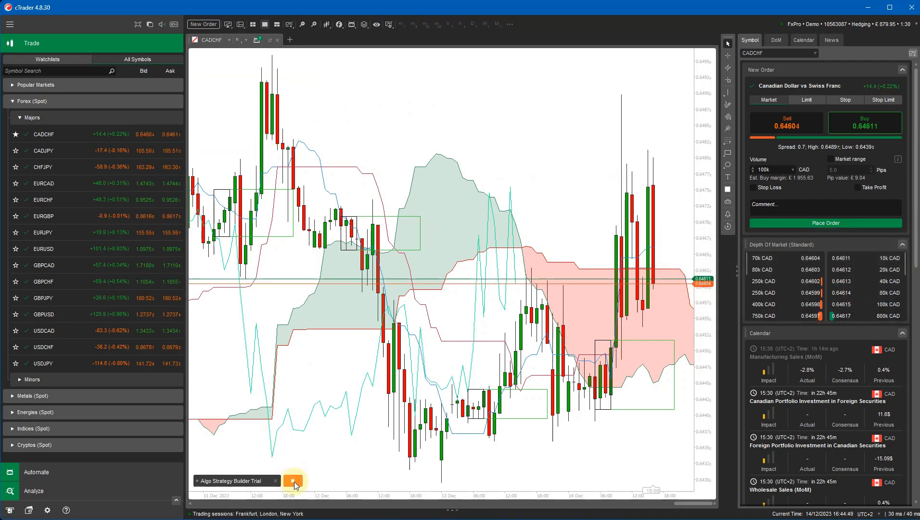
click(294, 480)
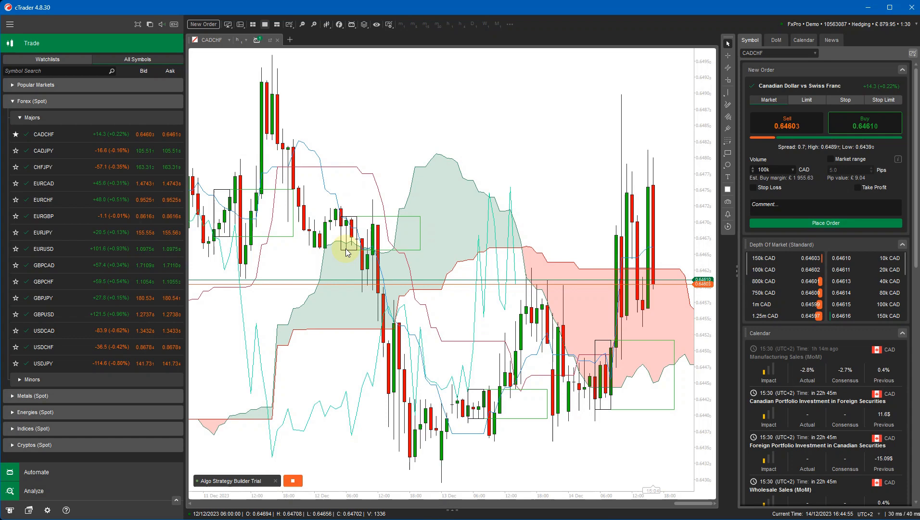
Step: Verify the trial license key (13 days left) and continue into the Strategy Builder
click(235, 481)
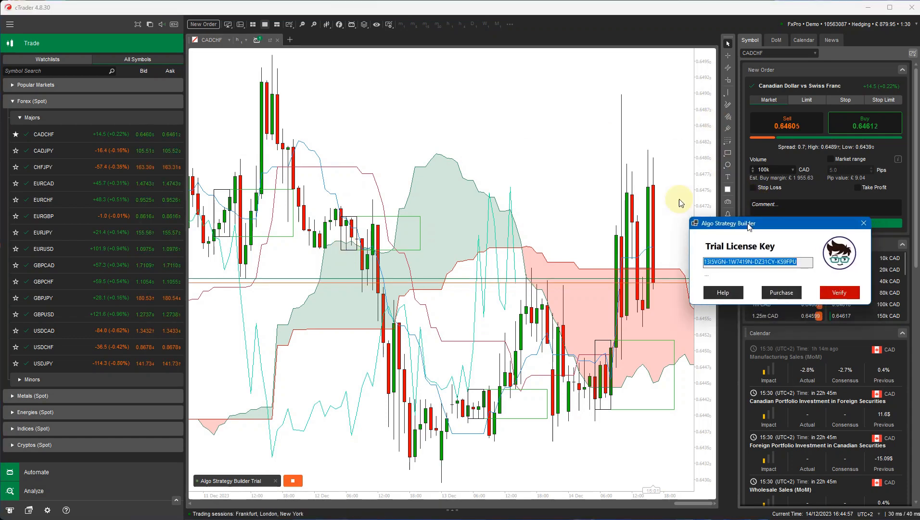
click(839, 293)
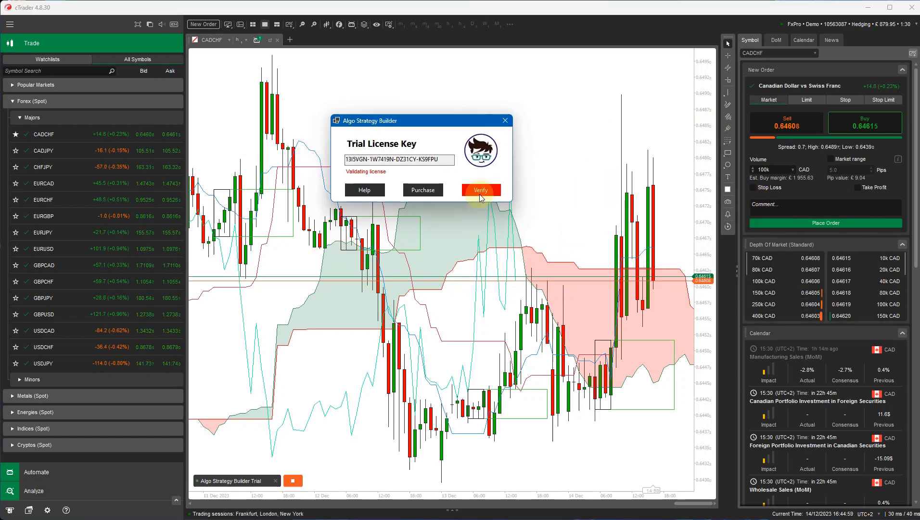
click(480, 190)
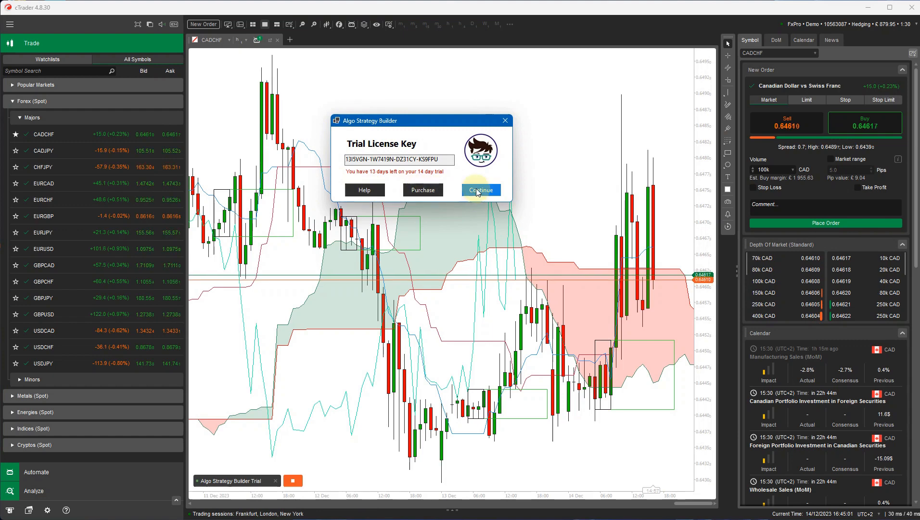
click(481, 189)
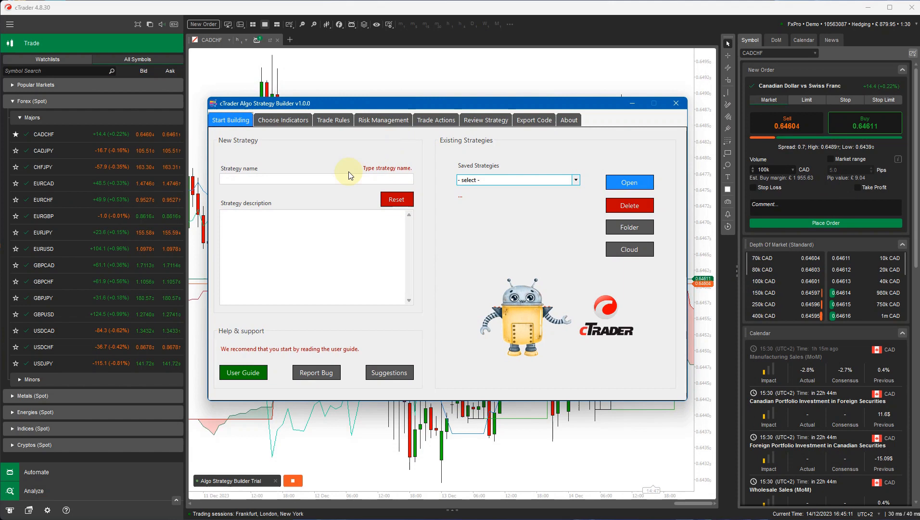
Step: Name the strategy 'Rsi Hour, Daily' and begin its description about two RSI timeframes
text(Rd)
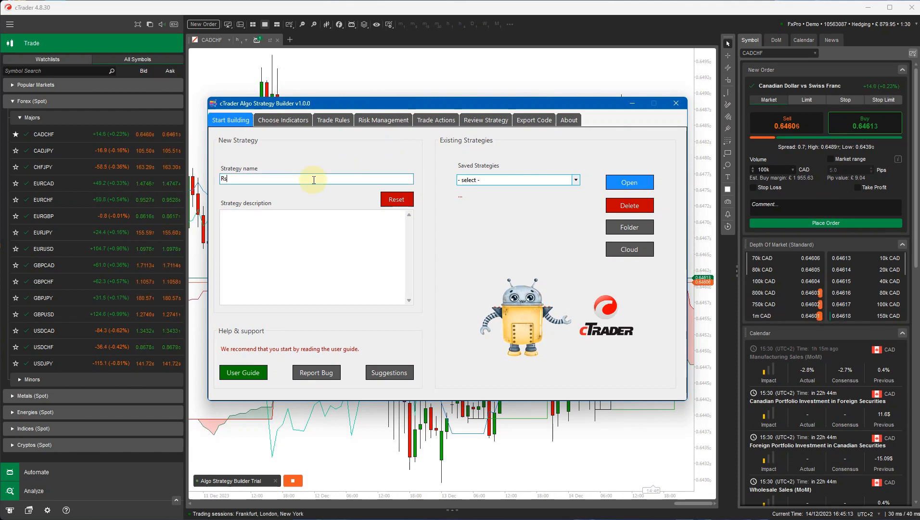
text(si Hour,)
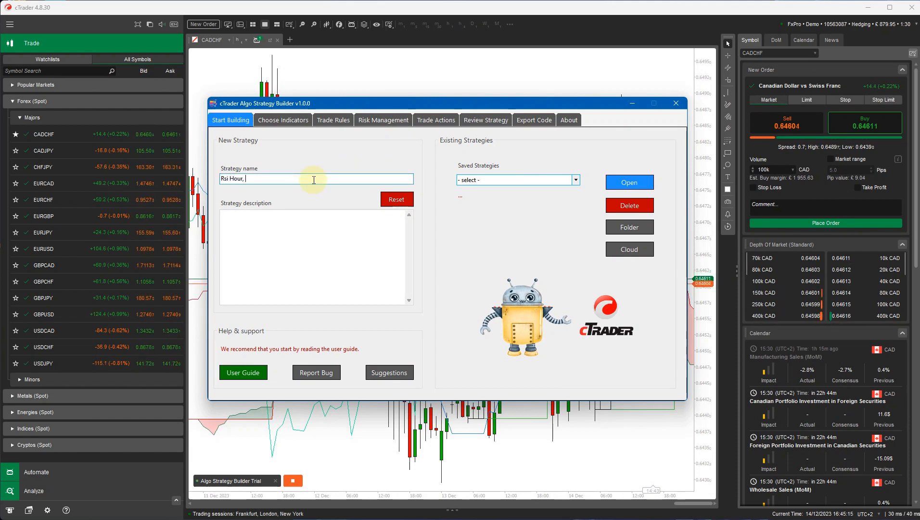
text(Daily)
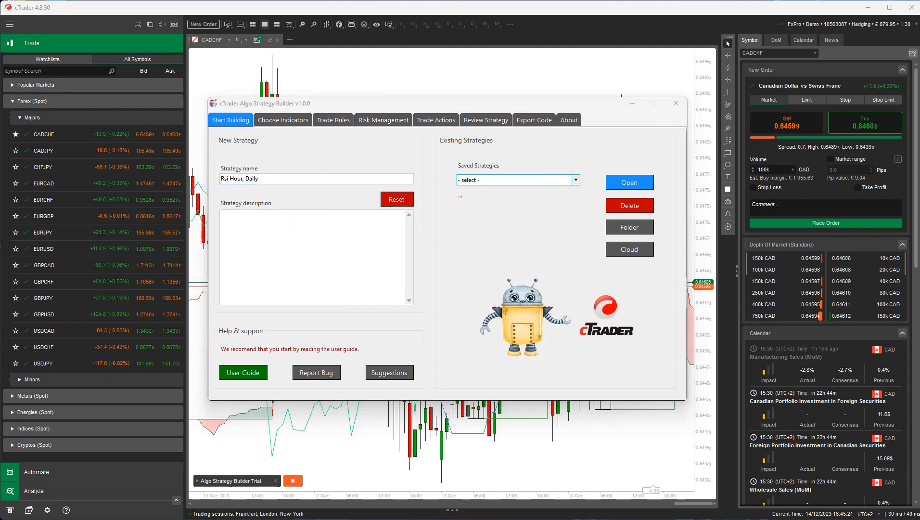
click(365, 219)
text(This stratgey will open trades based on two RSI indicators being bullish or bearish on a 1 hour and daily timeframe.)
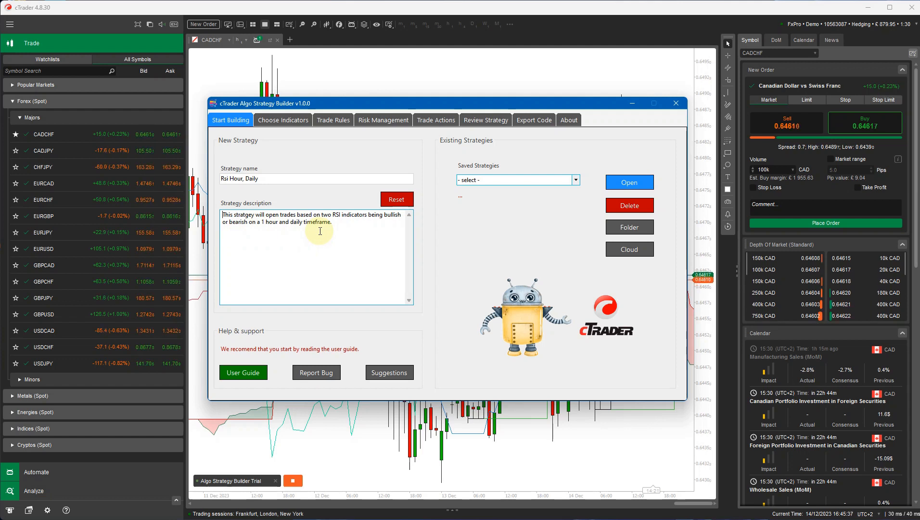
mouse_move(329, 193)
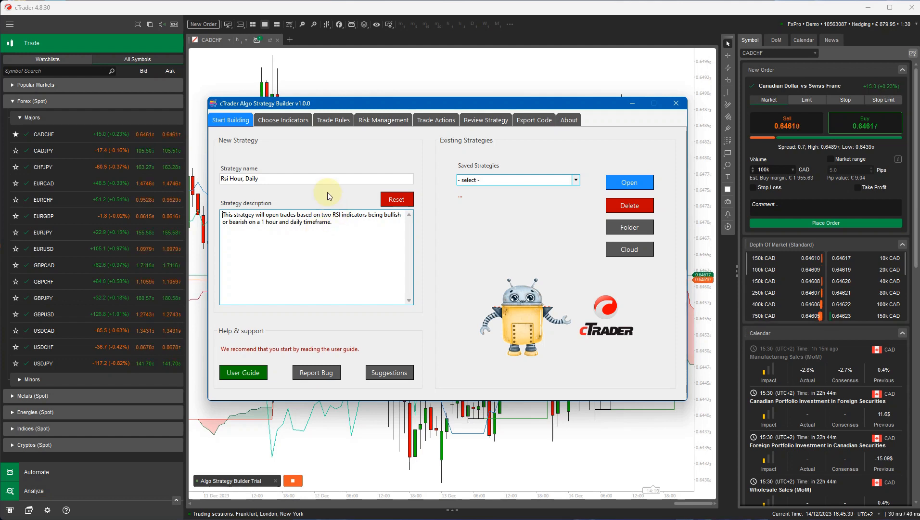
mouse_move(288, 123)
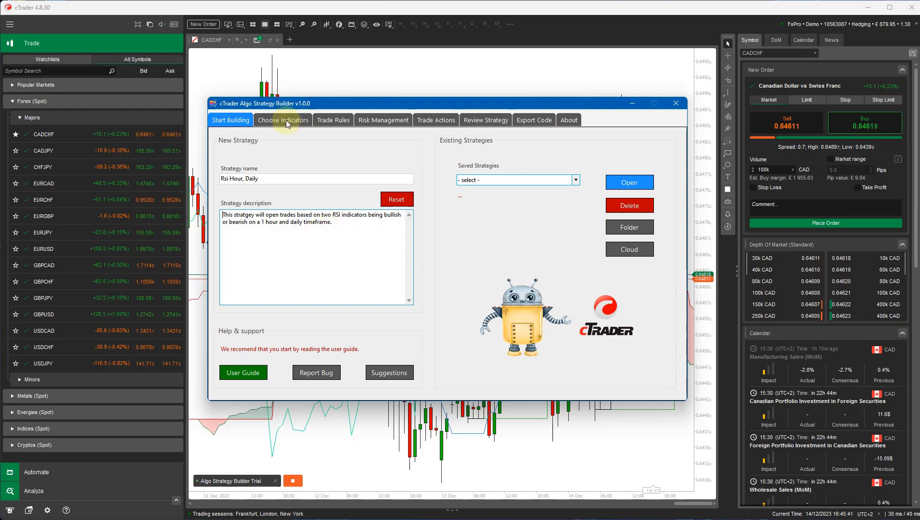
Step: Add two Oscillator RSI indicators (14 periods, 70/30), one Hour and one Daily timeframe
click(282, 119)
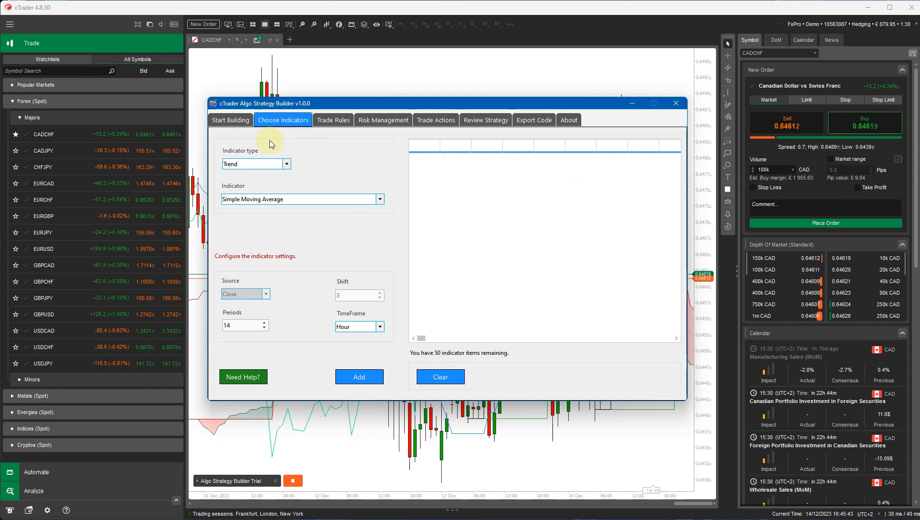
click(255, 163)
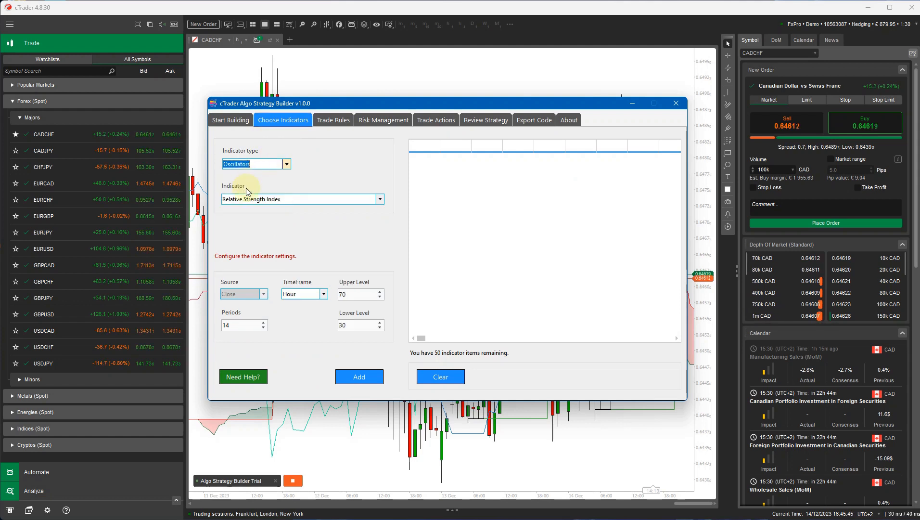
mouse_move(299, 294)
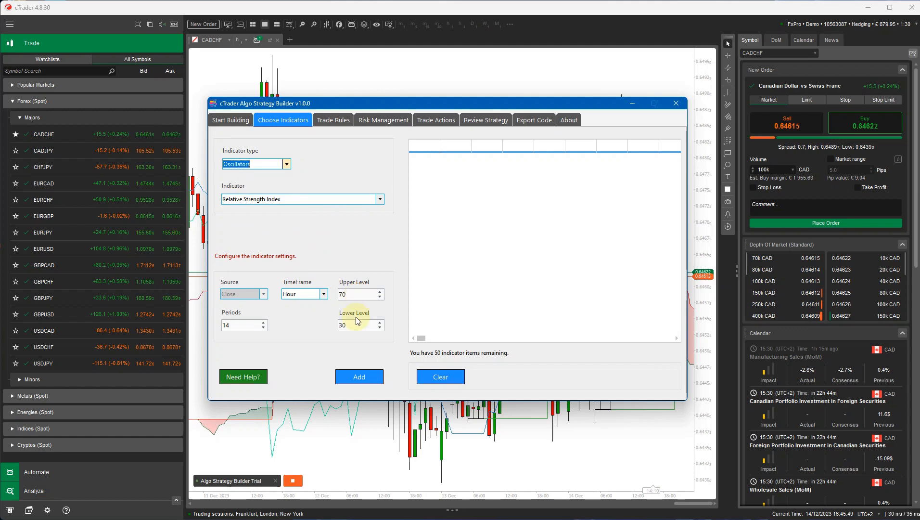
click(359, 377)
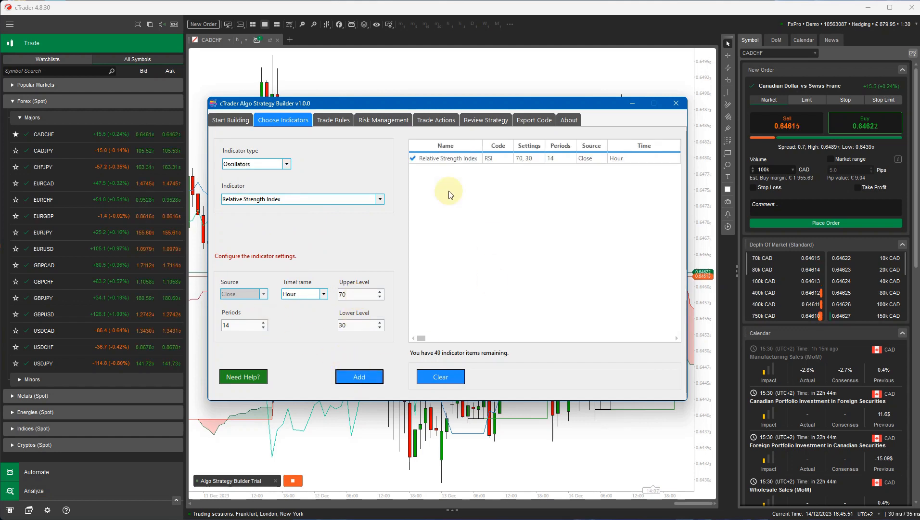
click(324, 294)
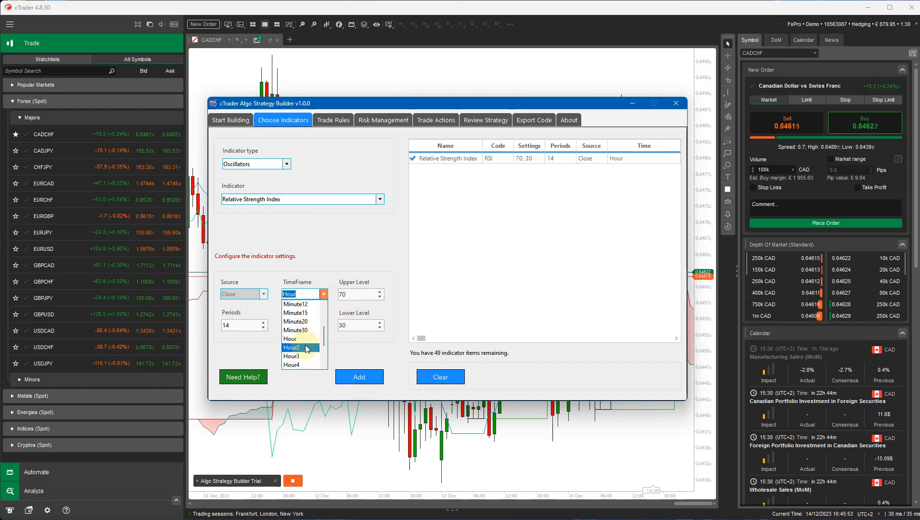
scroll(down, 3)
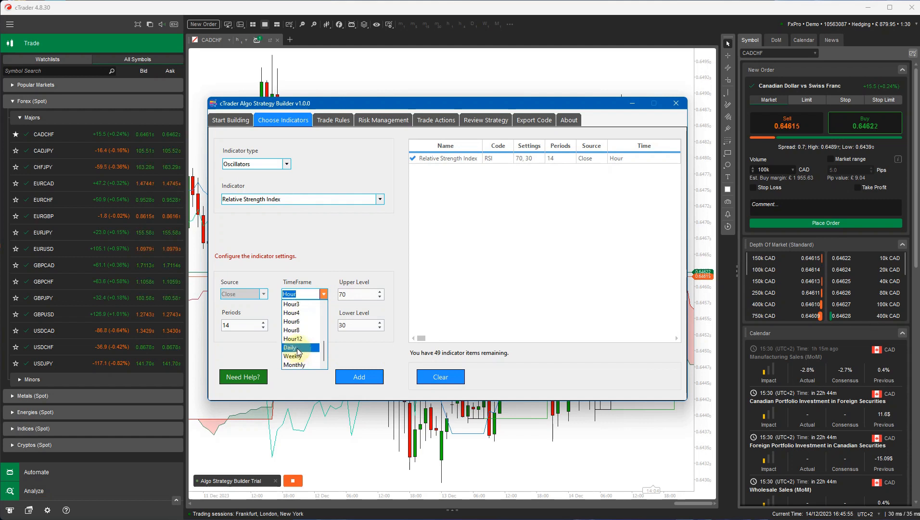
click(359, 377)
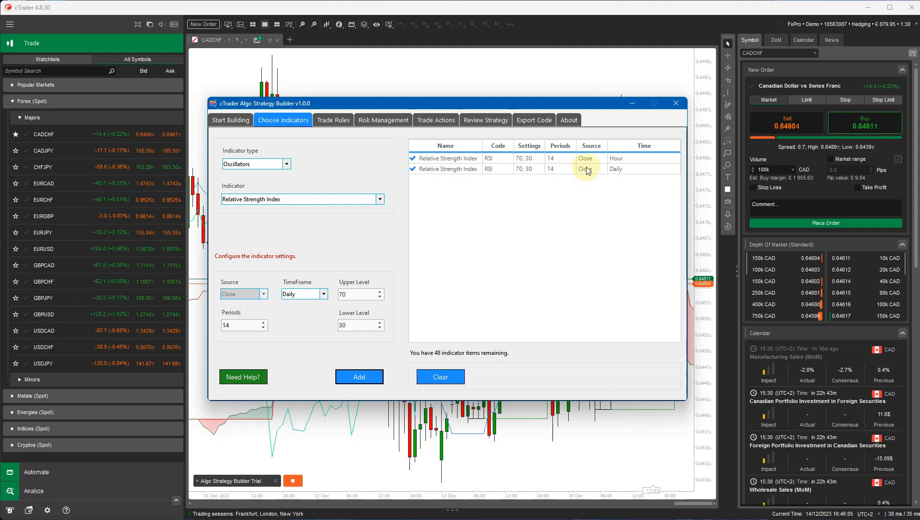
mouse_move(333, 119)
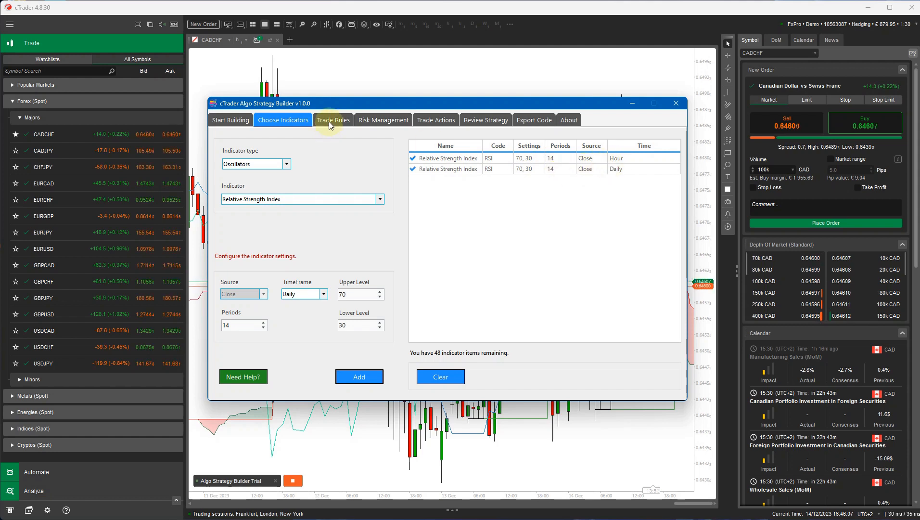
Step: Create bullish rules giving hourly and daily RSI a Bullish Signal and save them
click(334, 119)
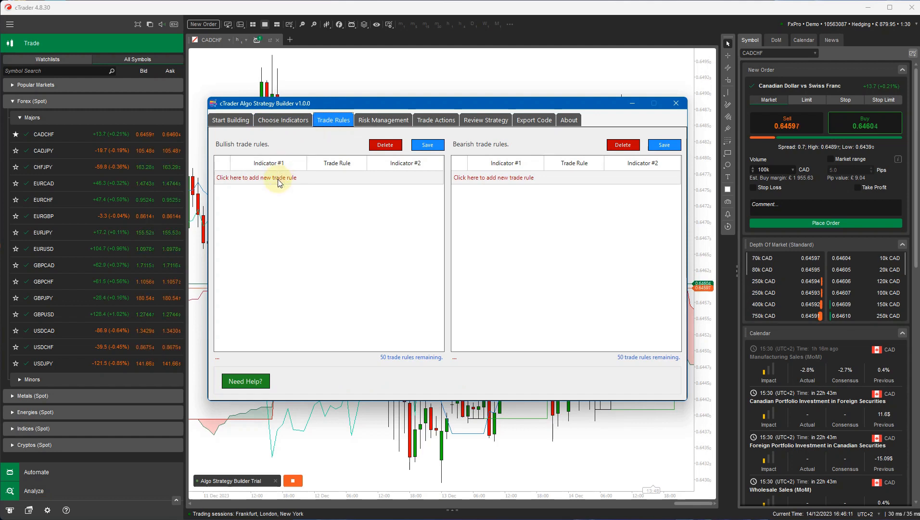
click(269, 177)
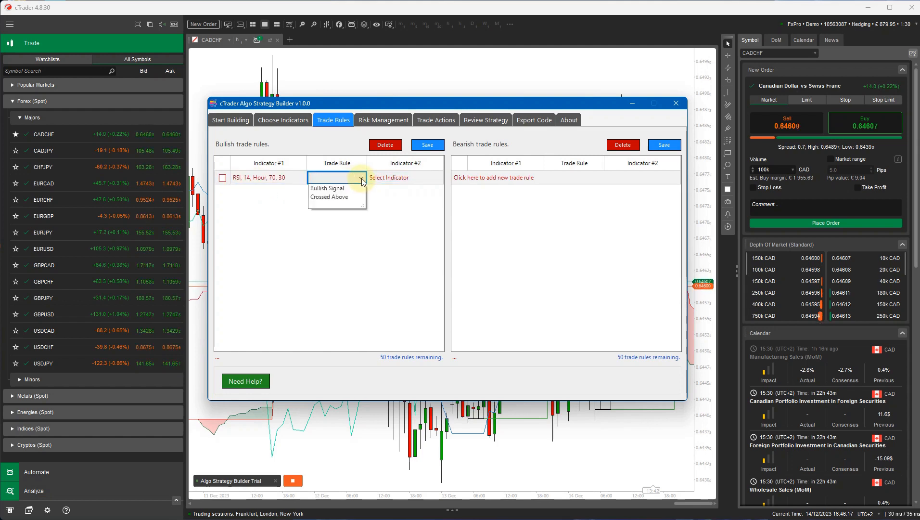
click(326, 188)
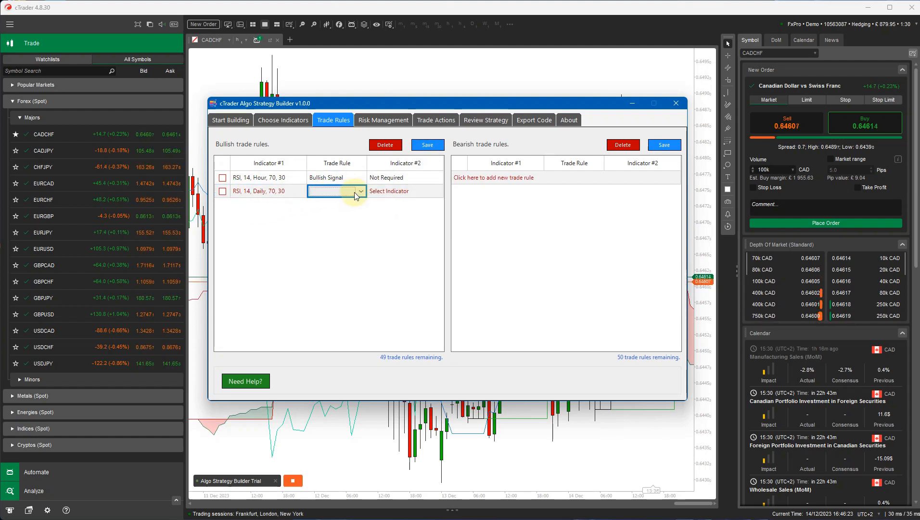
click(335, 191)
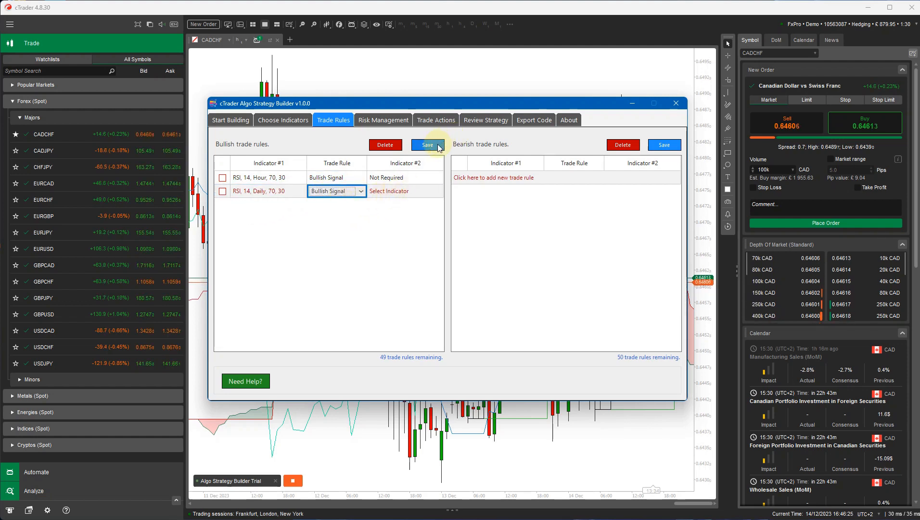
click(427, 145)
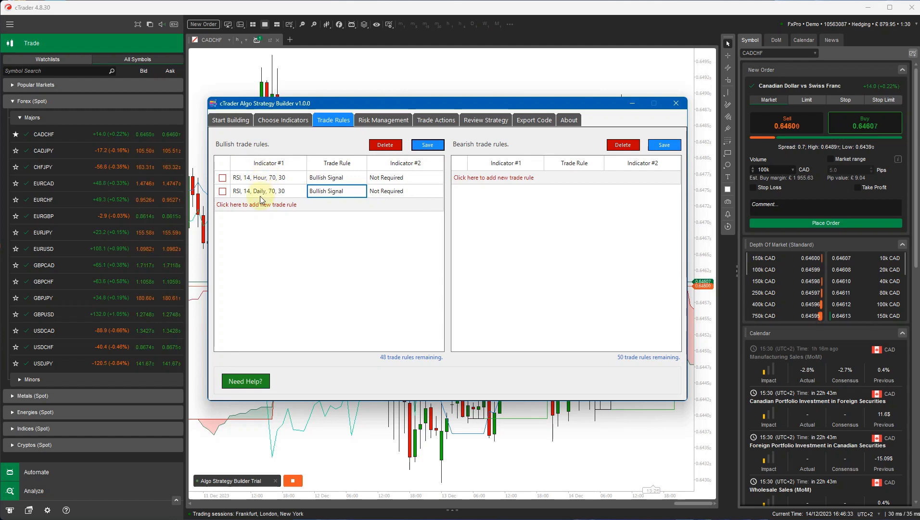
mouse_move(288, 191)
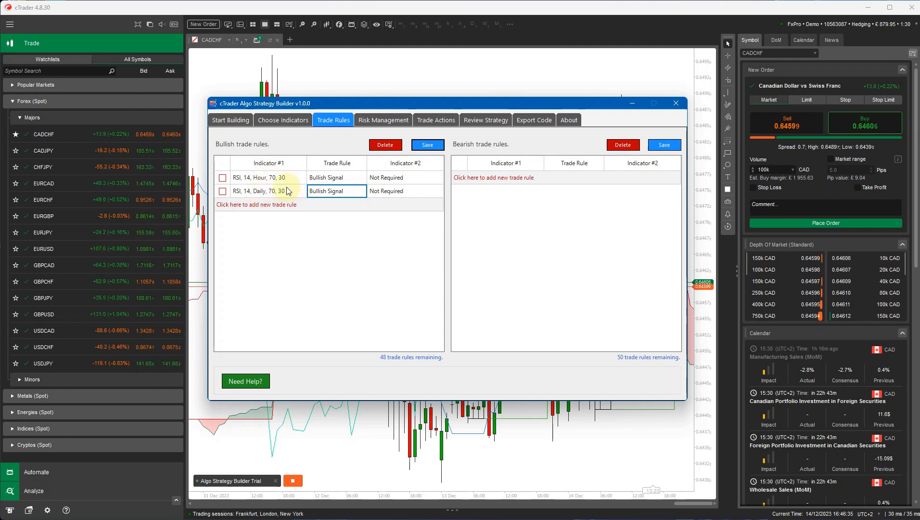
click(336, 191)
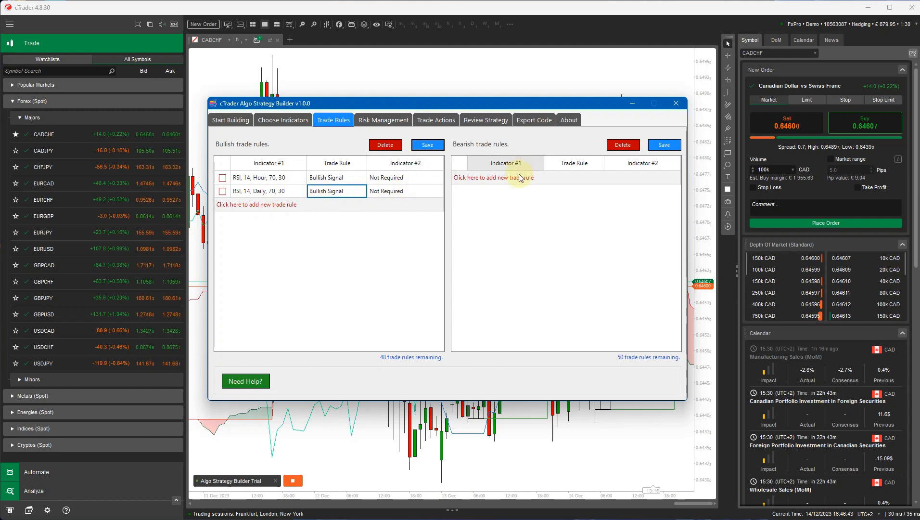
Step: Create bearish rules giving hourly and daily RSI a Bearish Signal and save them
click(502, 177)
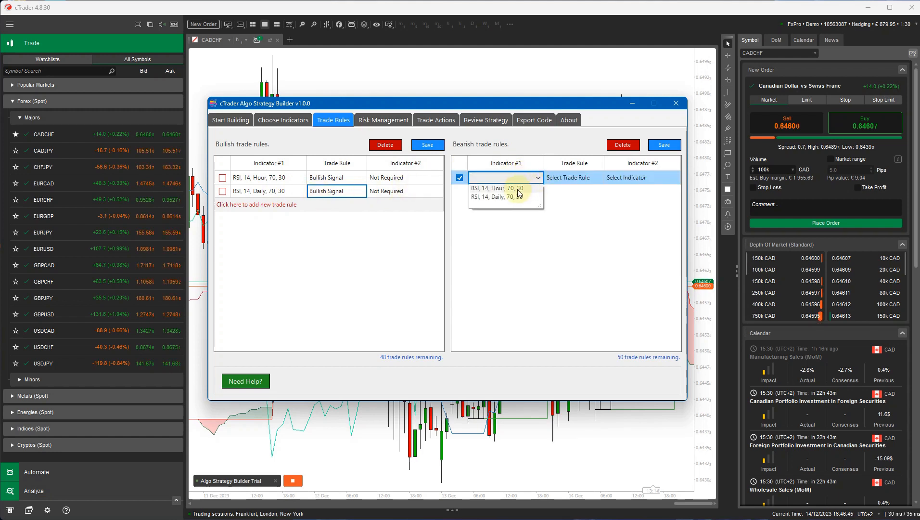
click(497, 188)
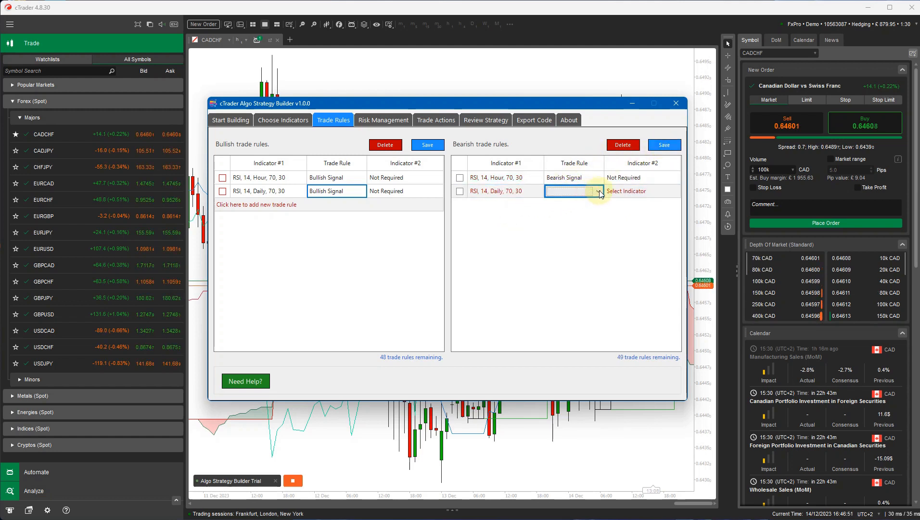
click(573, 190)
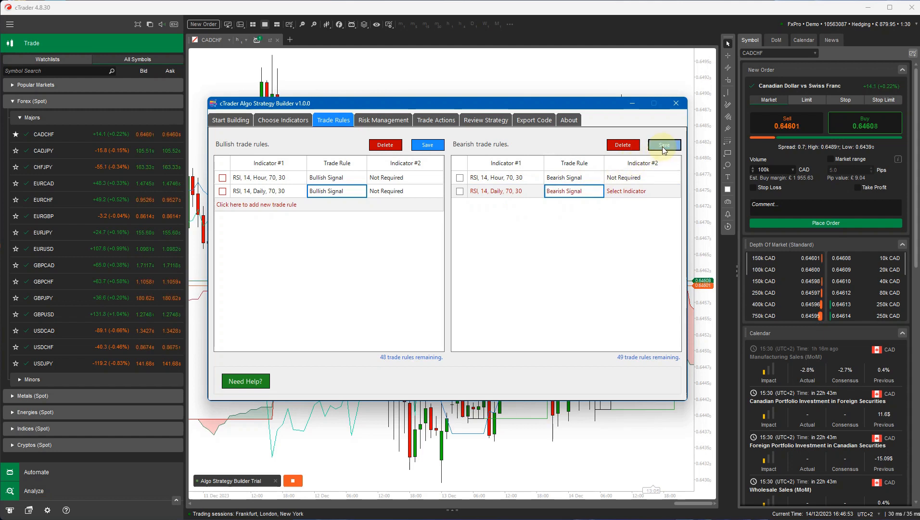
click(664, 145)
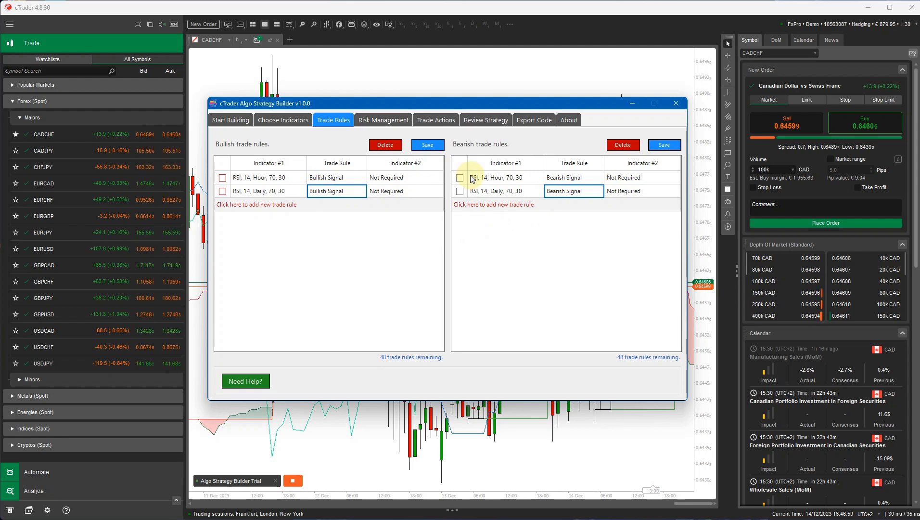
mouse_move(298, 187)
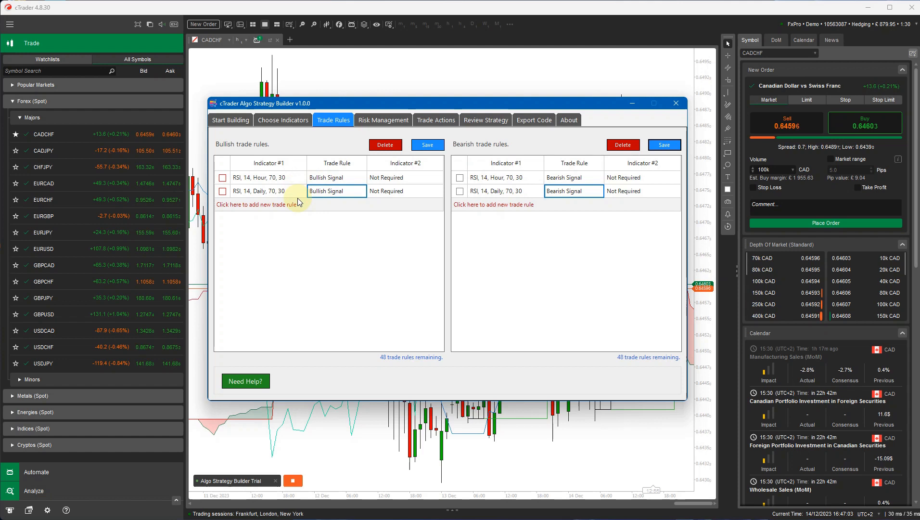
mouse_move(305, 177)
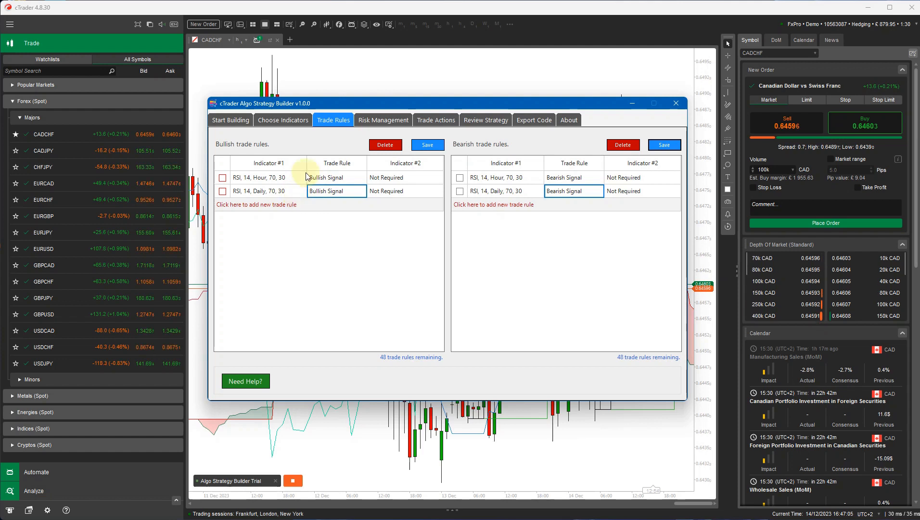
mouse_move(490, 207)
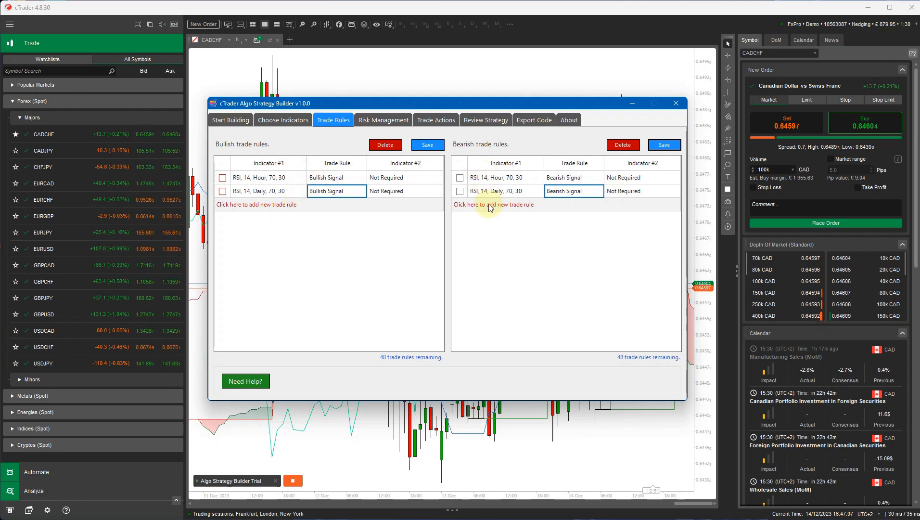
mouse_move(382, 361)
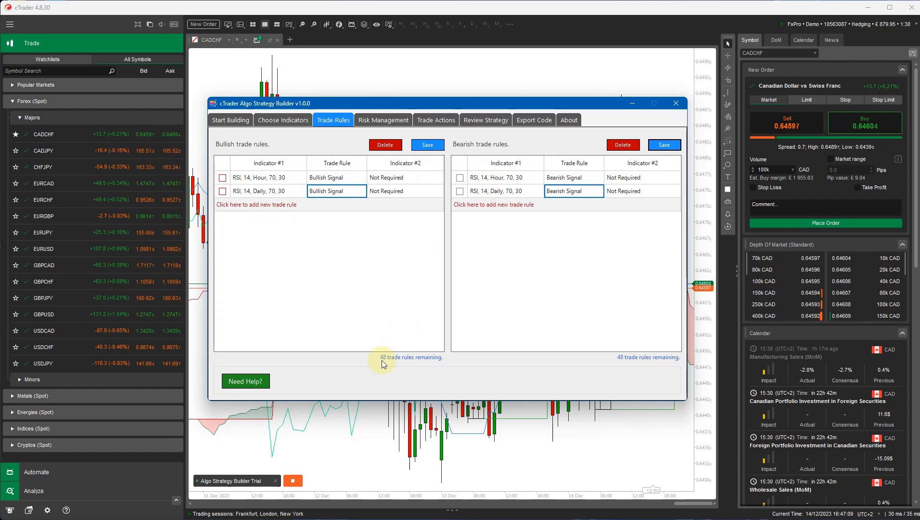
Step: Review the chosen indicators and trade rules, then move to Risk Management
click(282, 119)
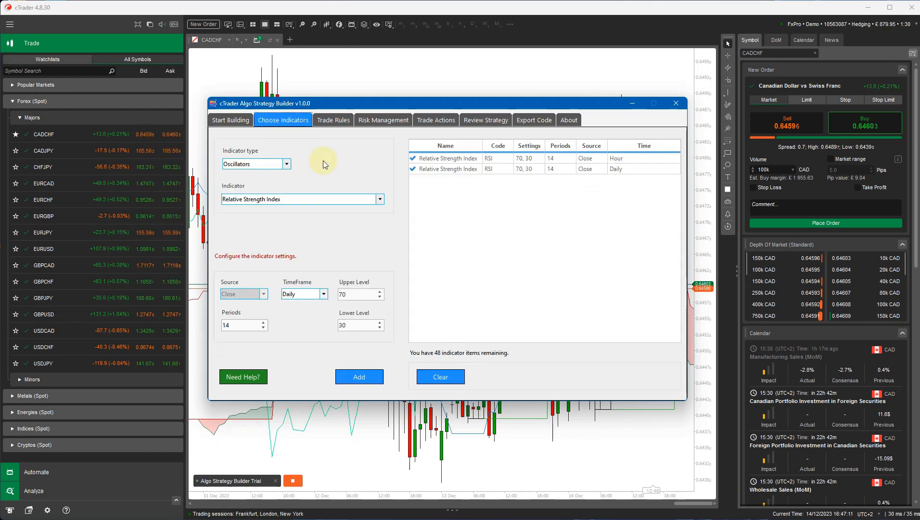
click(333, 119)
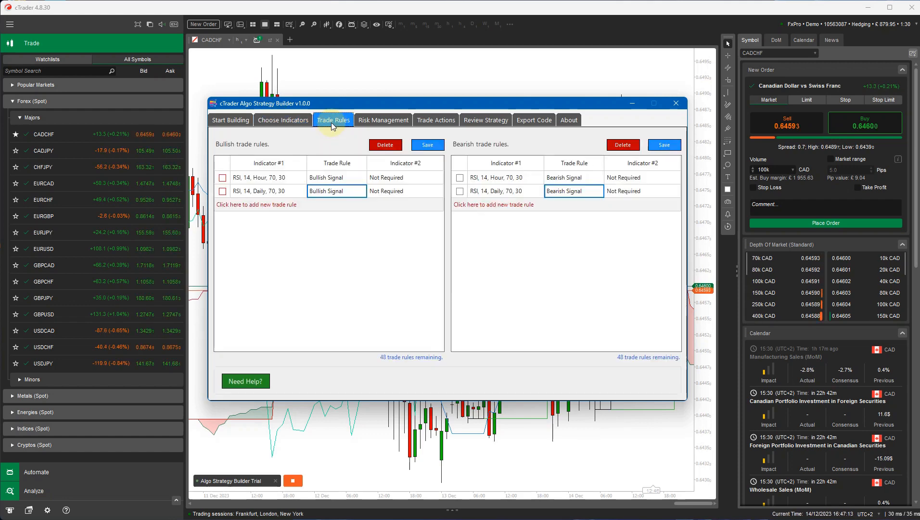
click(384, 119)
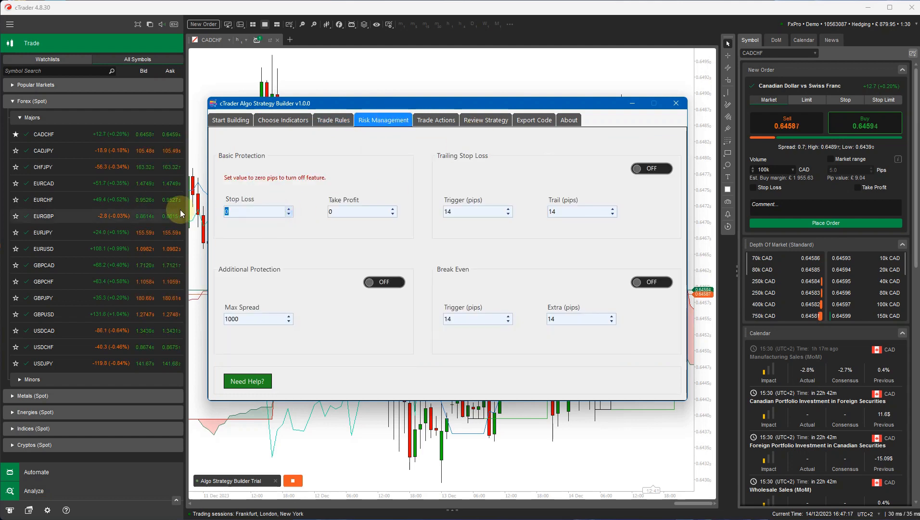
Step: Set stop loss 86 pips and take profit 6 pips, then move to Trade Actions
text(86)
click(362, 212)
text(6)
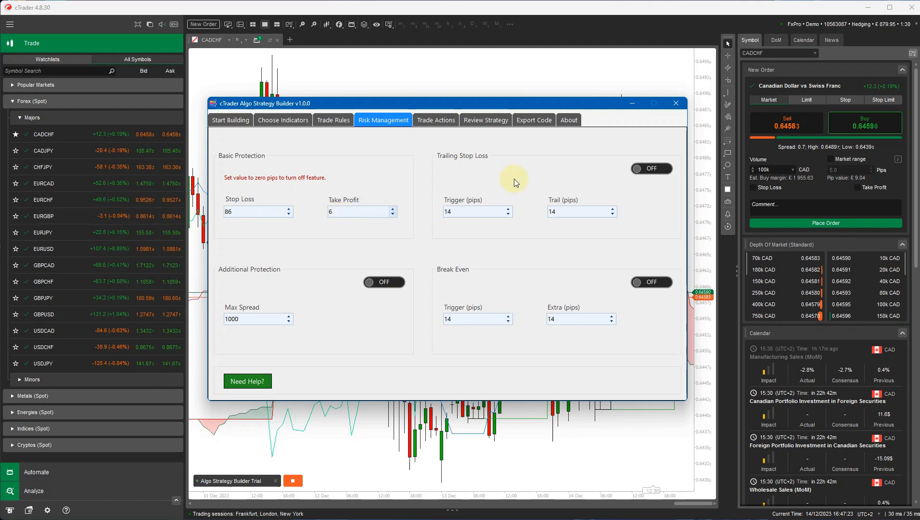
mouse_move(280, 304)
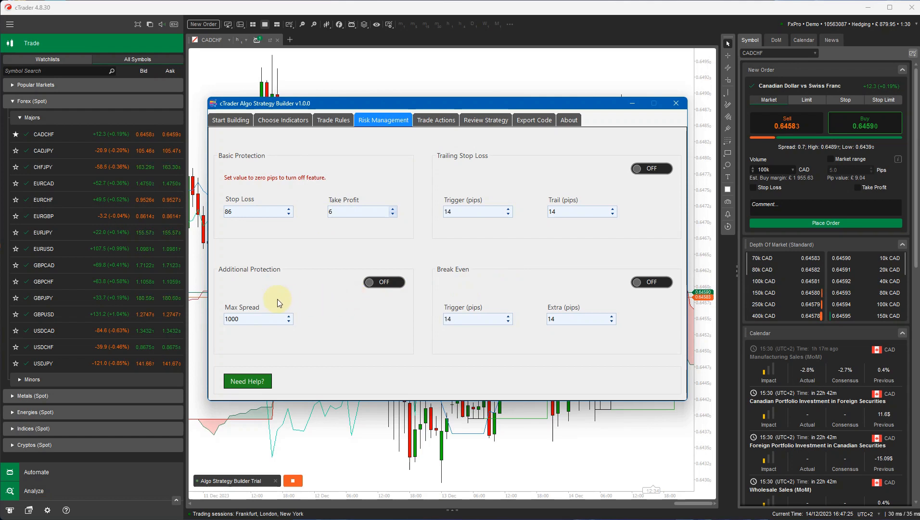
click(435, 120)
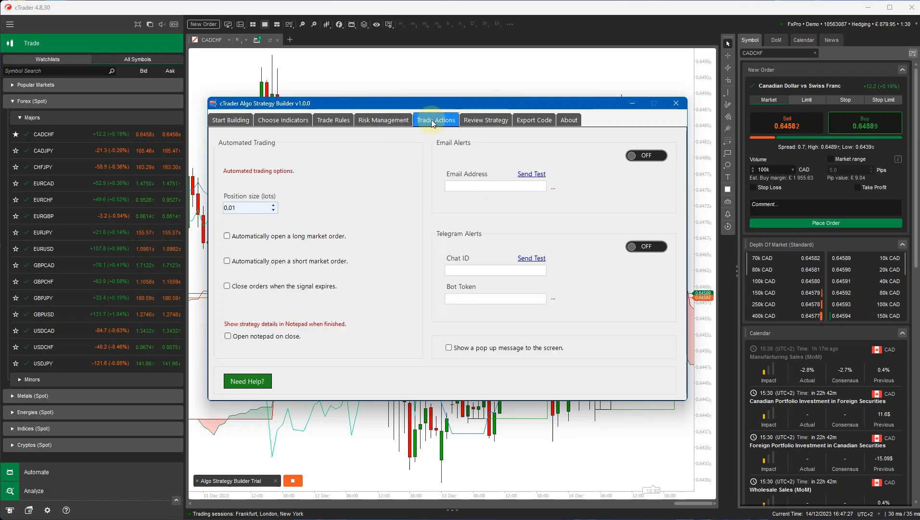
mouse_move(227, 236)
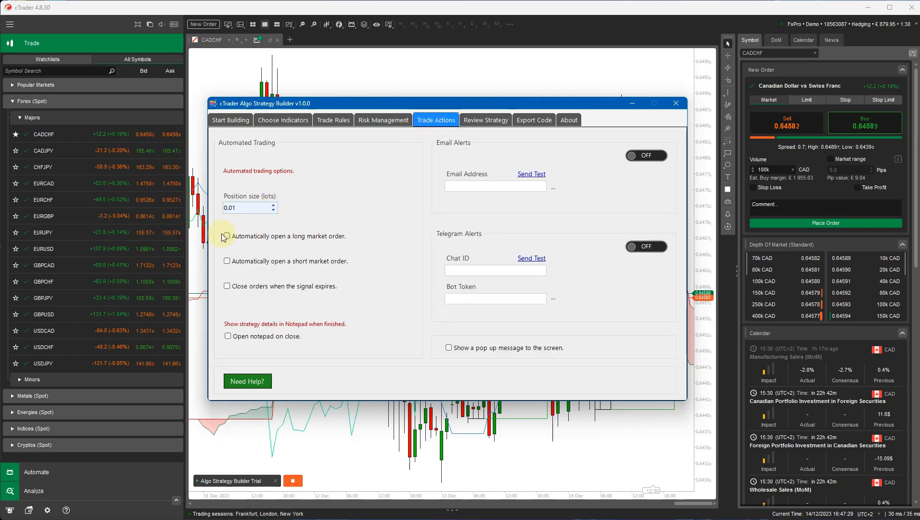
Step: Enable automatic long and short market orders, leaving email and Telegram alerts off
click(226, 236)
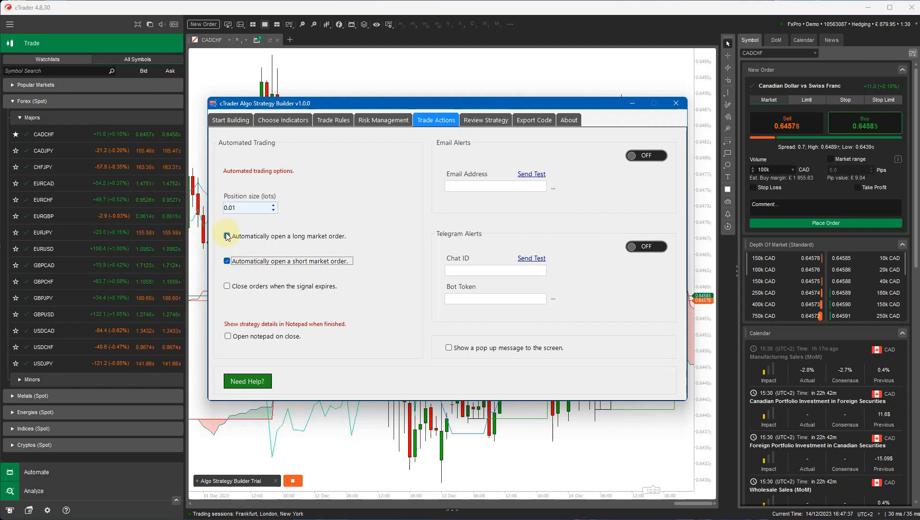
click(226, 236)
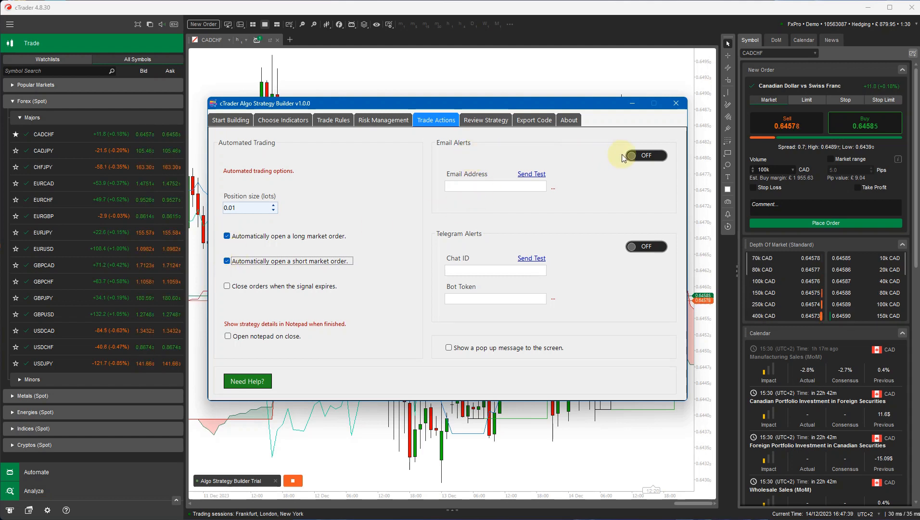
click(646, 155)
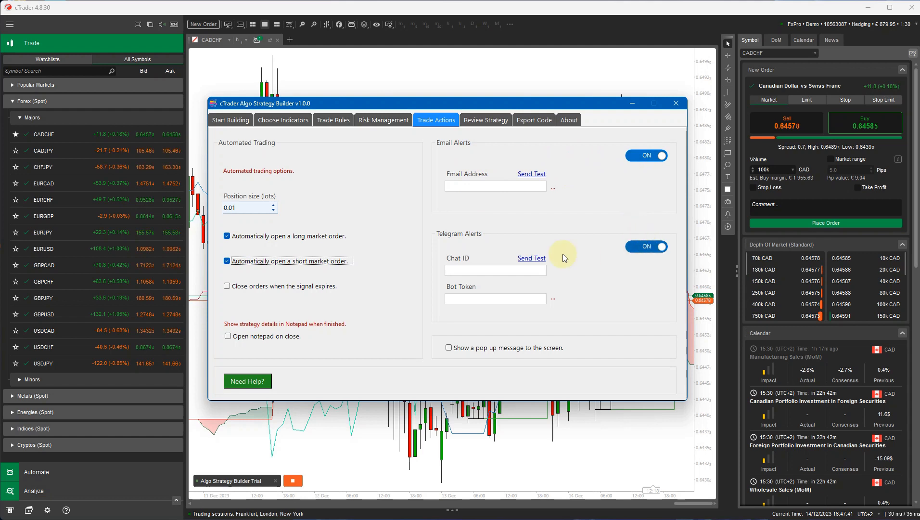
click(646, 246)
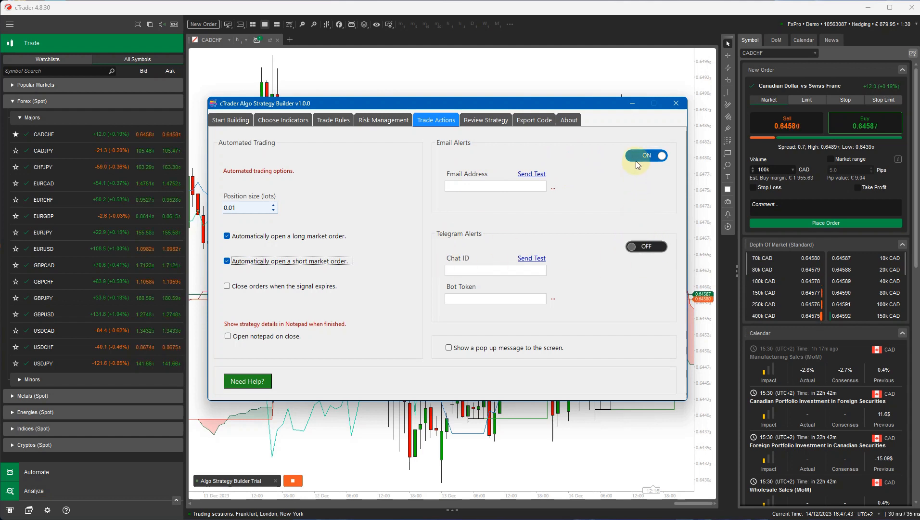
click(657, 156)
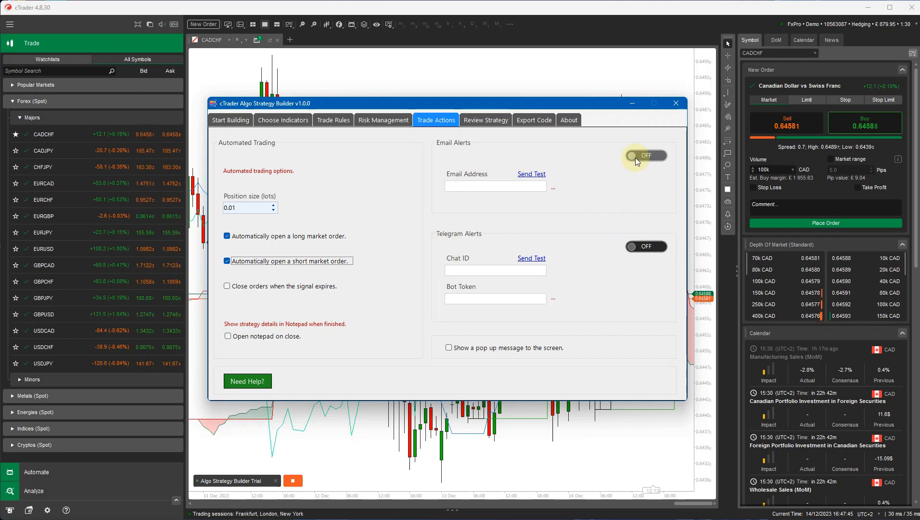
mouse_move(502, 126)
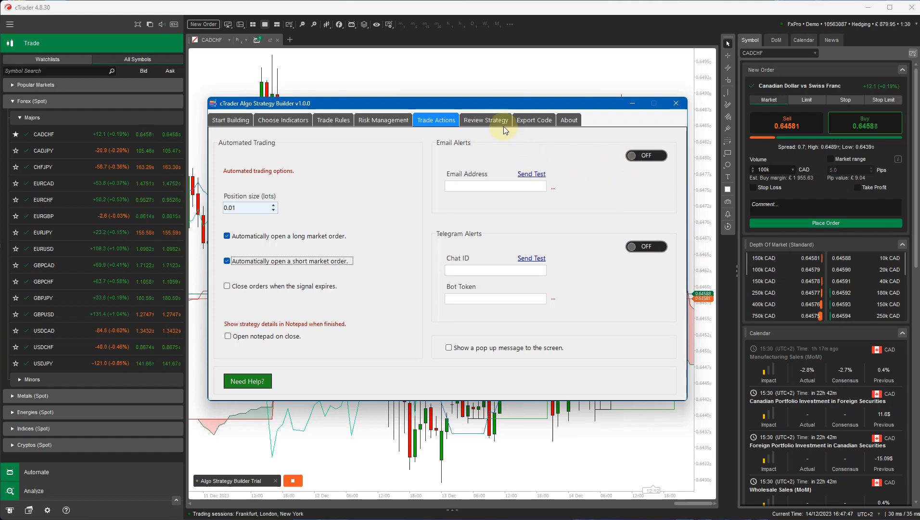
Step: Review and save 'Rsi Hour, Daily', then confirm it in the Saved Strategies list
click(485, 119)
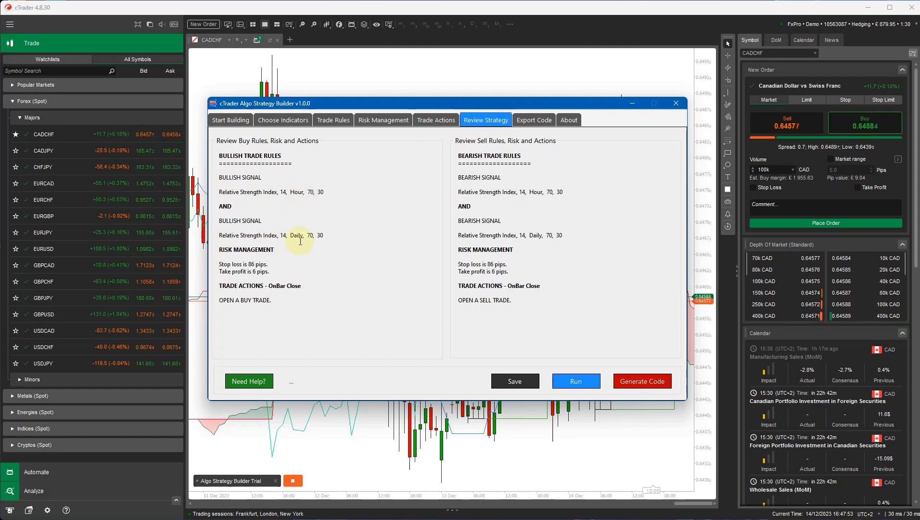
mouse_move(272, 224)
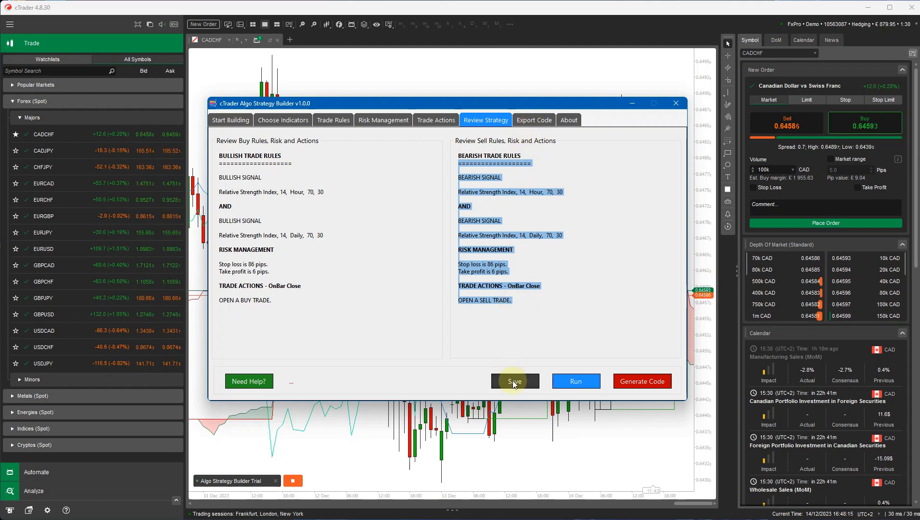
click(515, 381)
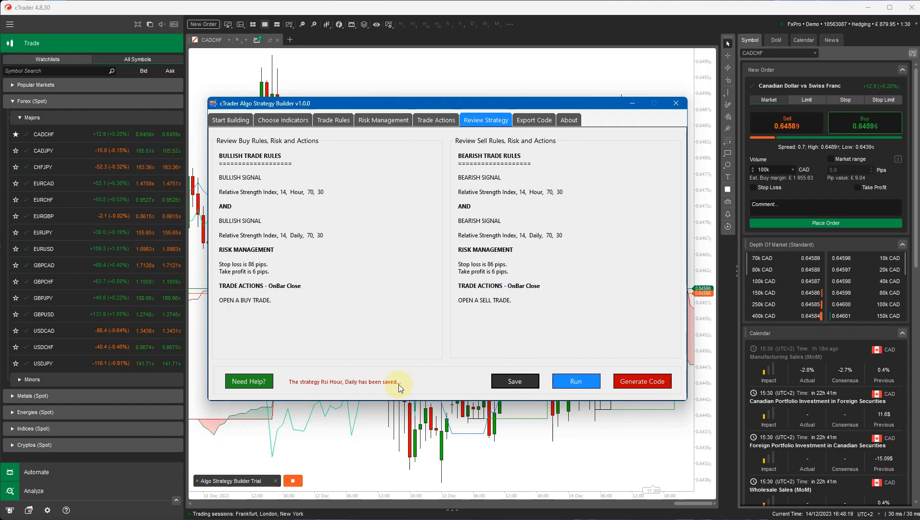
click(230, 119)
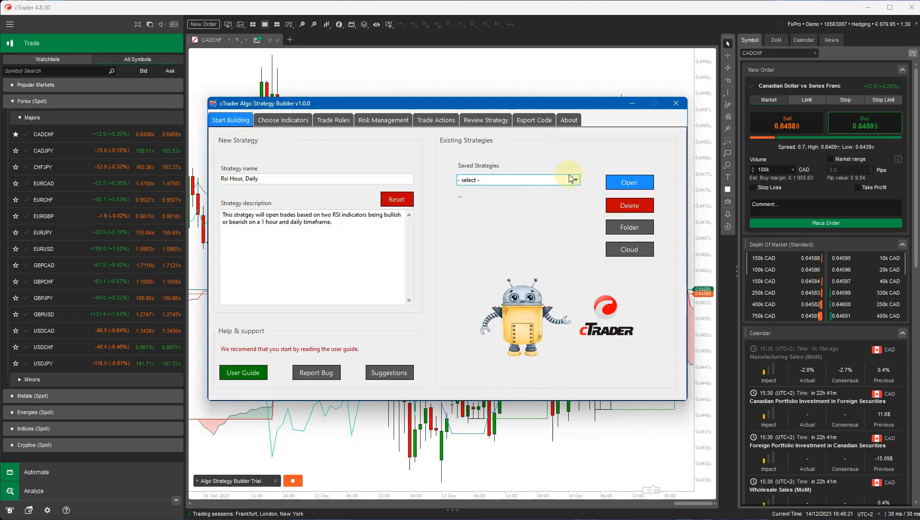
click(572, 180)
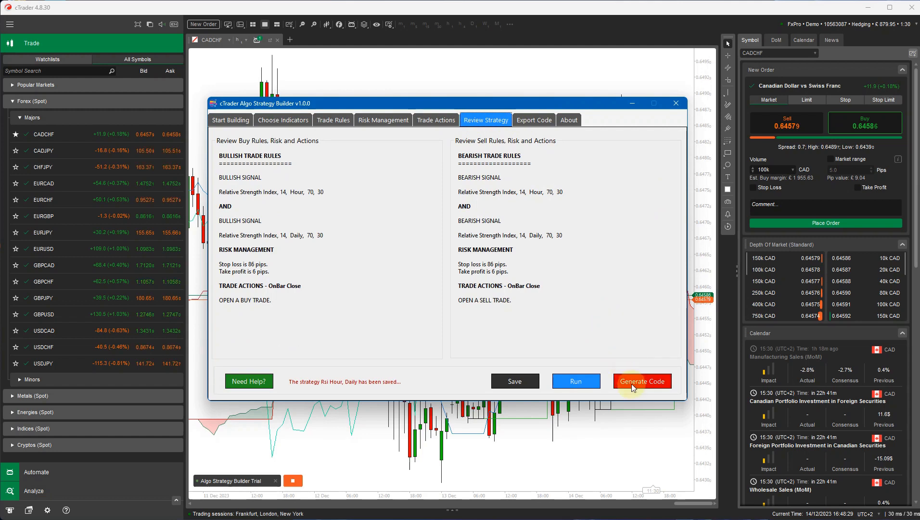
Step: Generate 270 lines of cBot code for the strategy on the Export Code tab
click(534, 119)
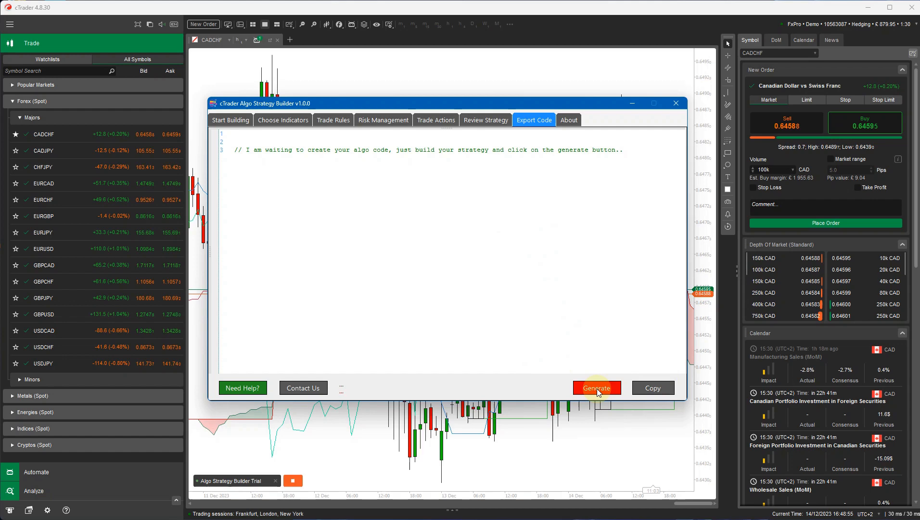
click(596, 388)
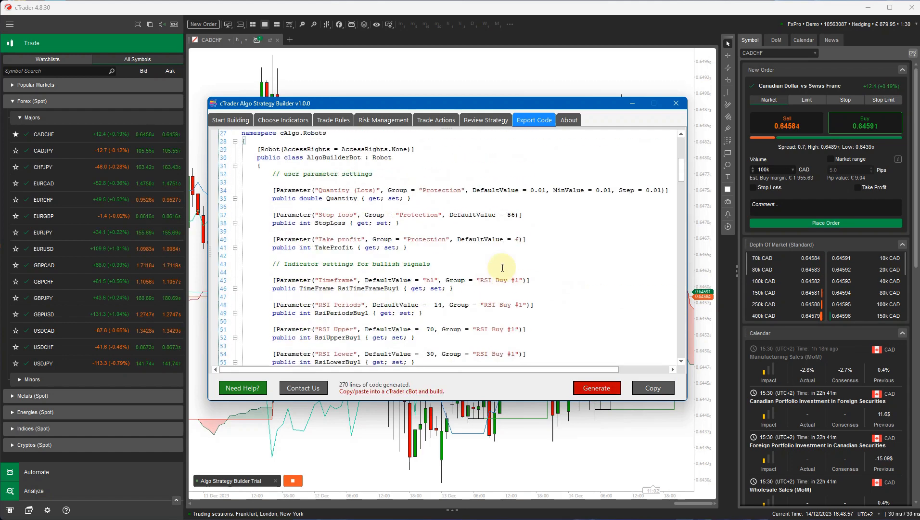
Step: Read through the generated cBot code in Export Code and copy all 270 lines to the clipboard
scroll(up, 3)
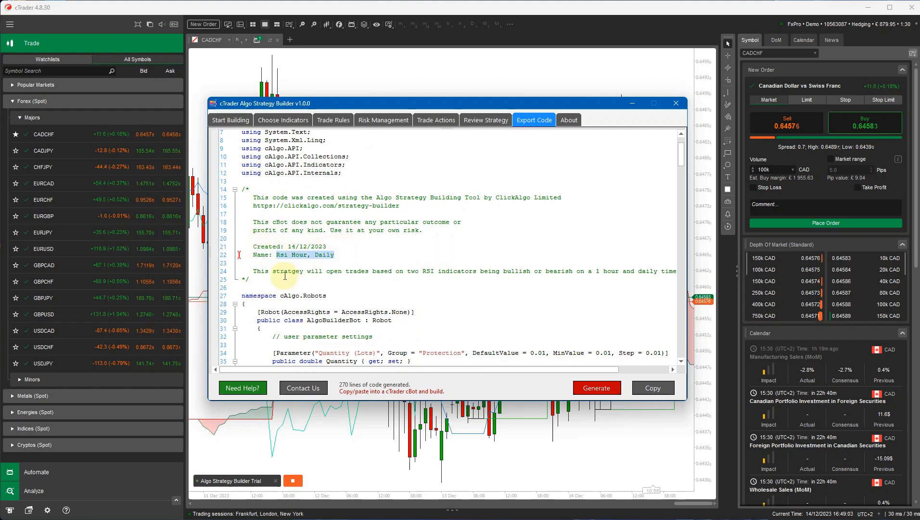
scroll(down, 3)
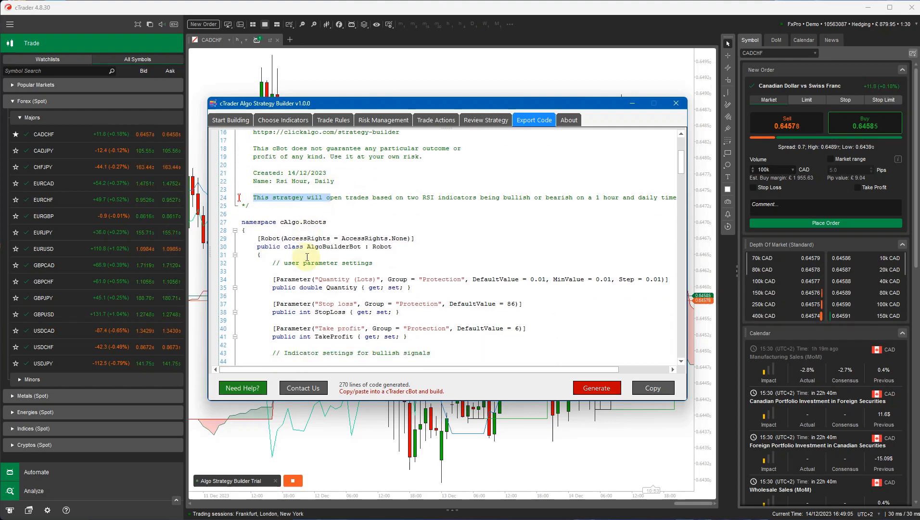
scroll(down, 3)
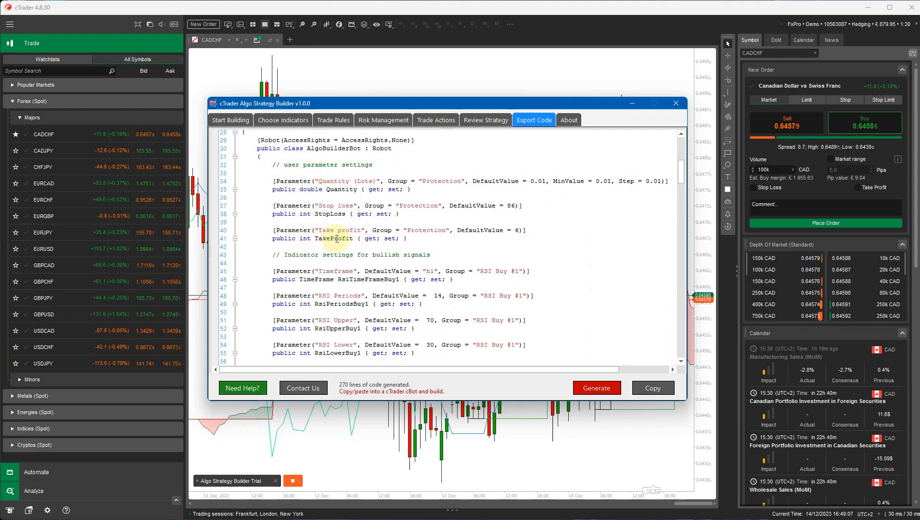
scroll(down, 3)
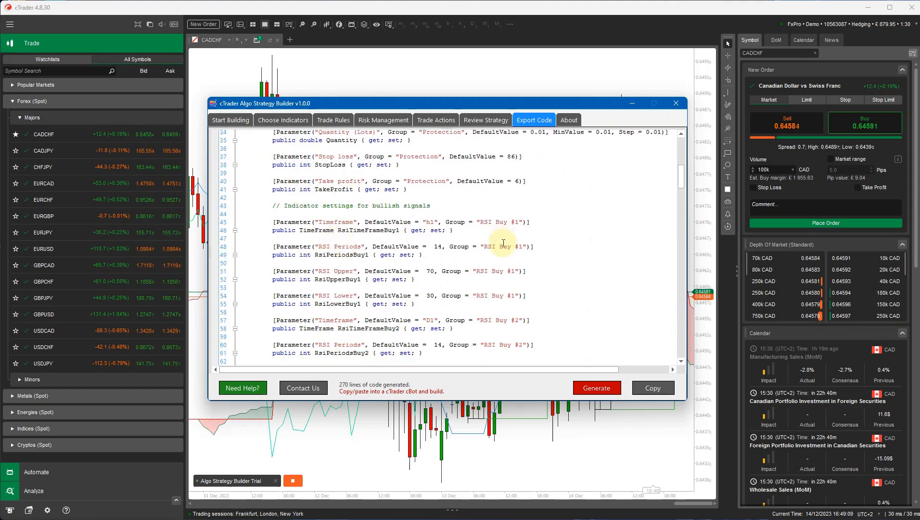
scroll(down, 3)
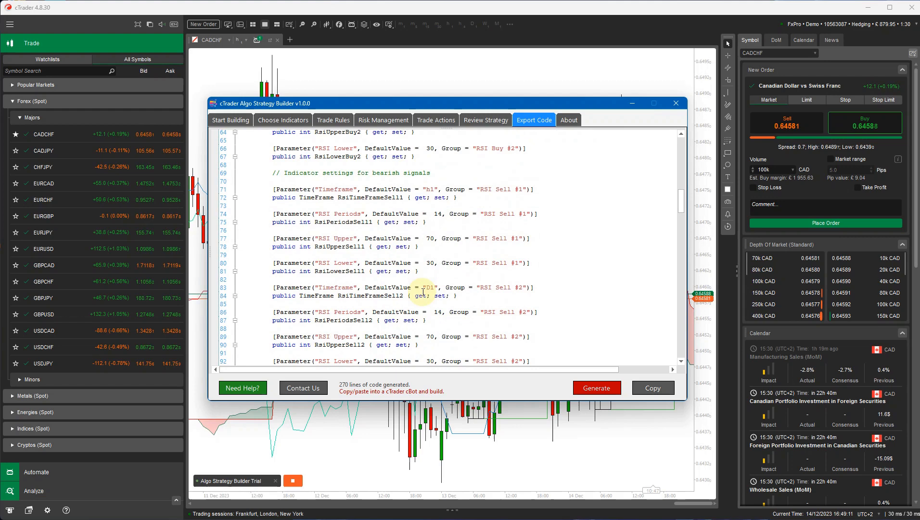
scroll(down, 3)
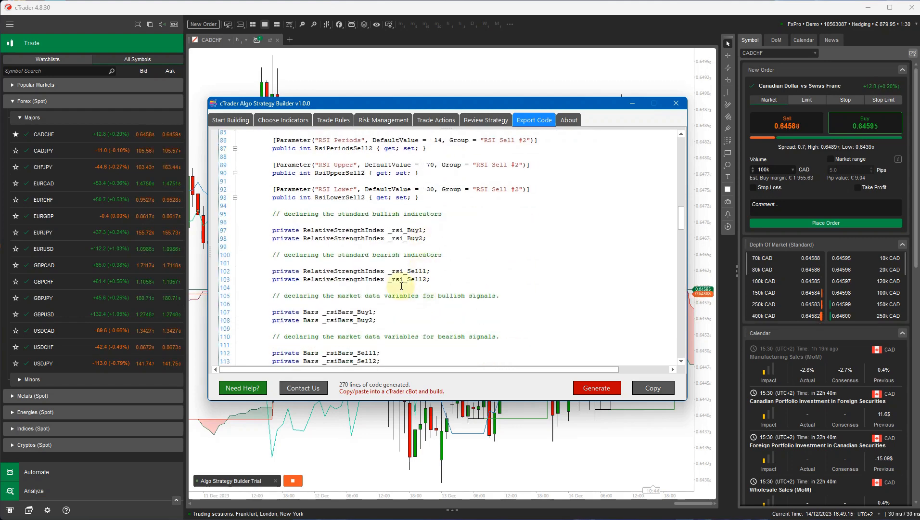
scroll(down, 3)
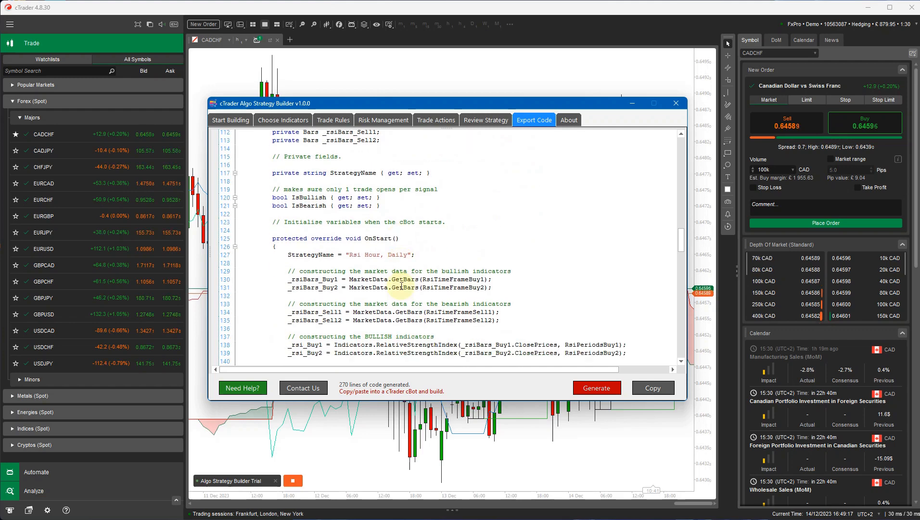
scroll(down, 3)
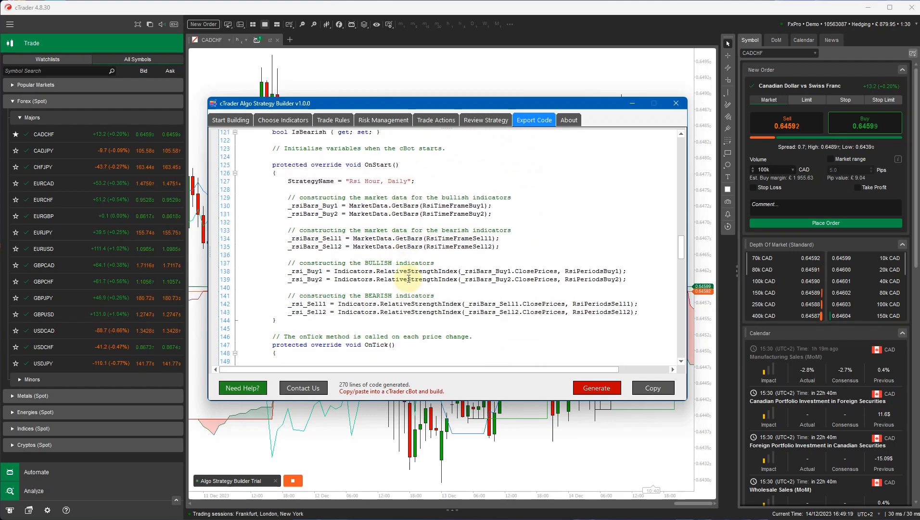
scroll(down, 3)
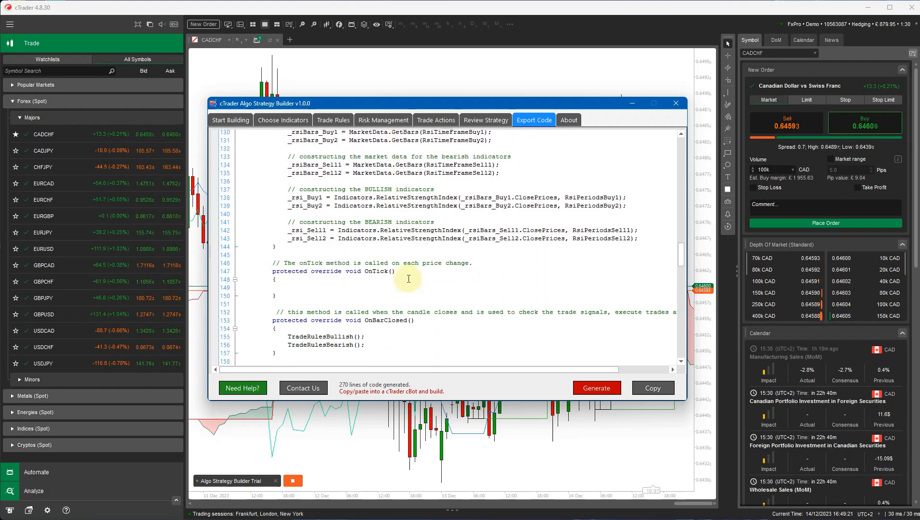
scroll(down, 3)
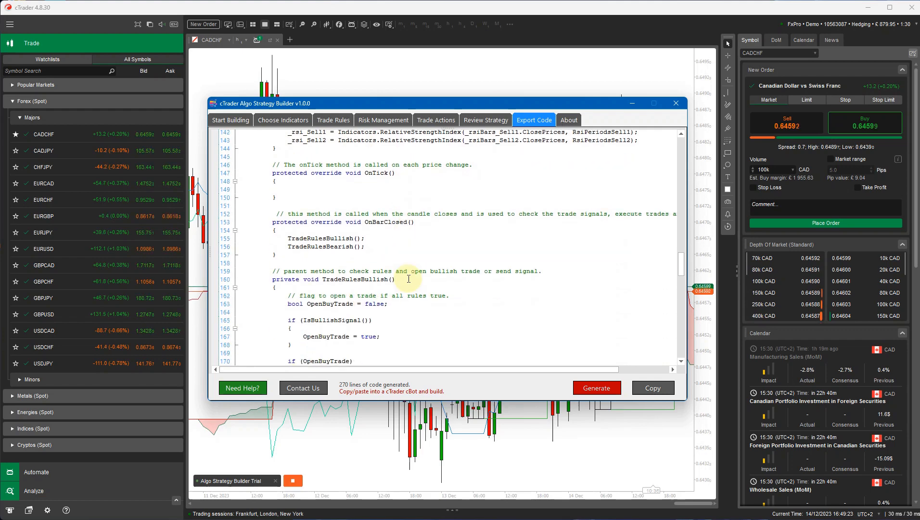
scroll(down, 3)
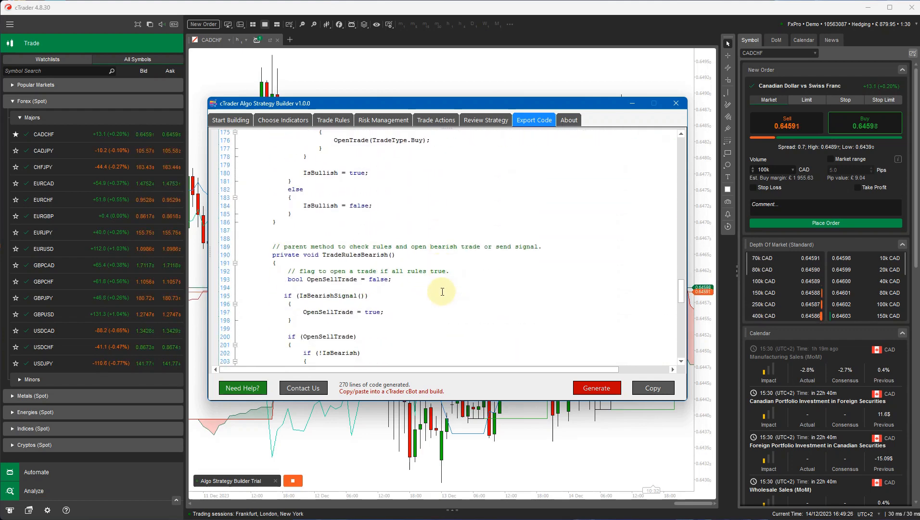
scroll(down, 3)
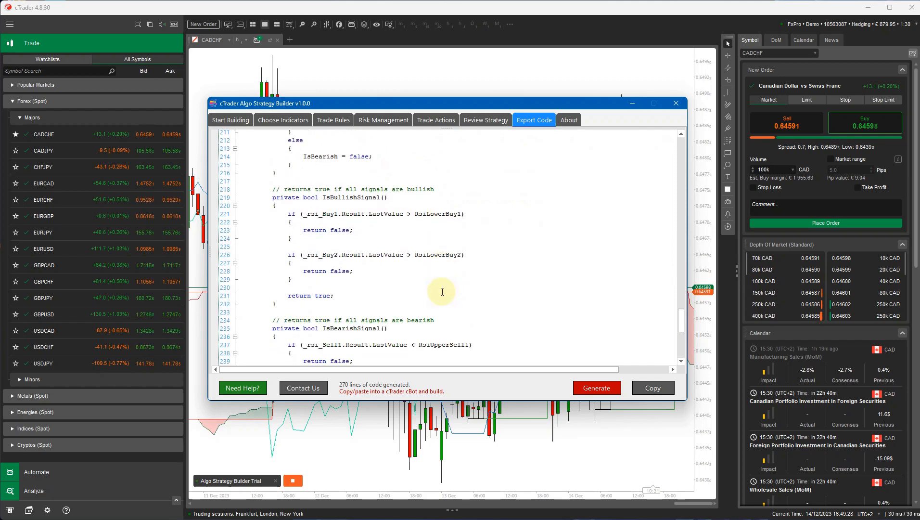
scroll(down, 3)
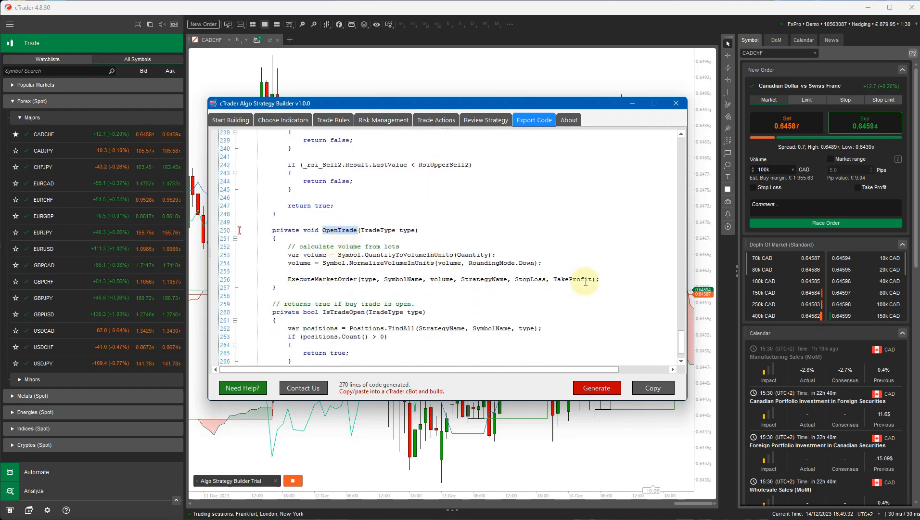
scroll(down, 3)
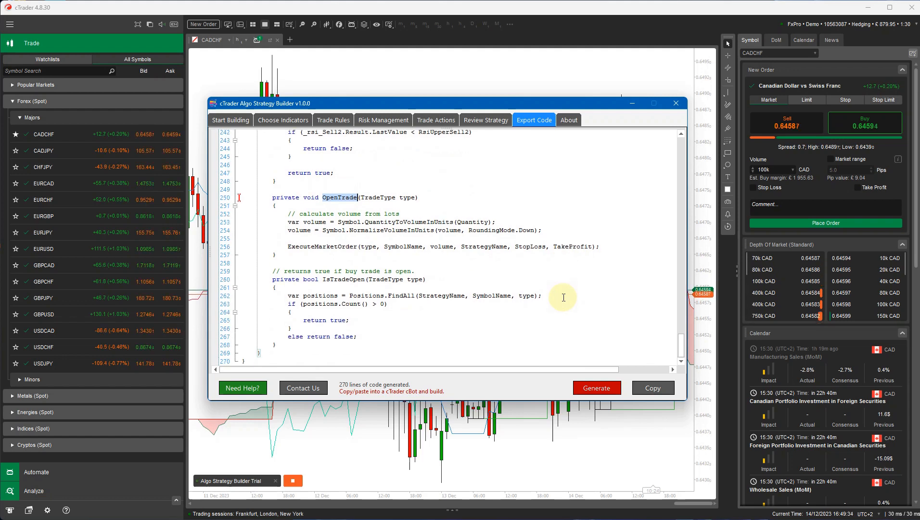
mouse_move(387, 371)
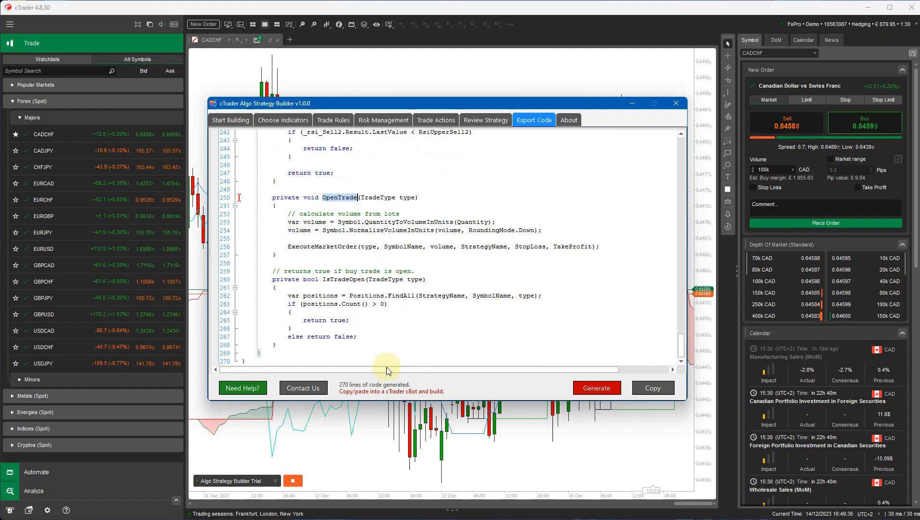
mouse_move(509, 311)
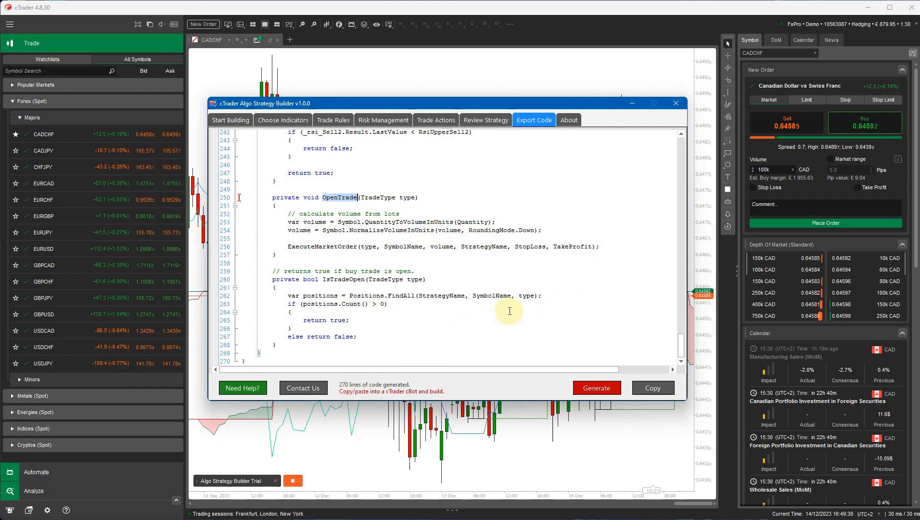
click(652, 388)
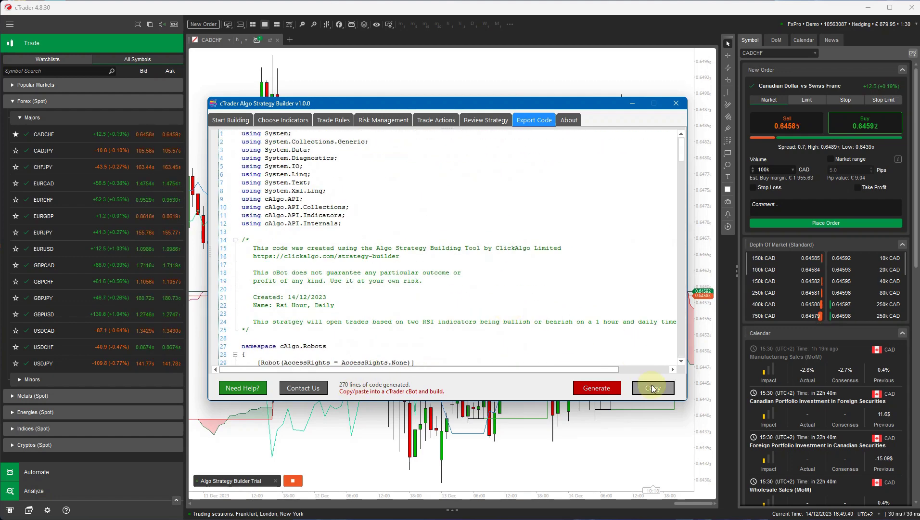
click(652, 388)
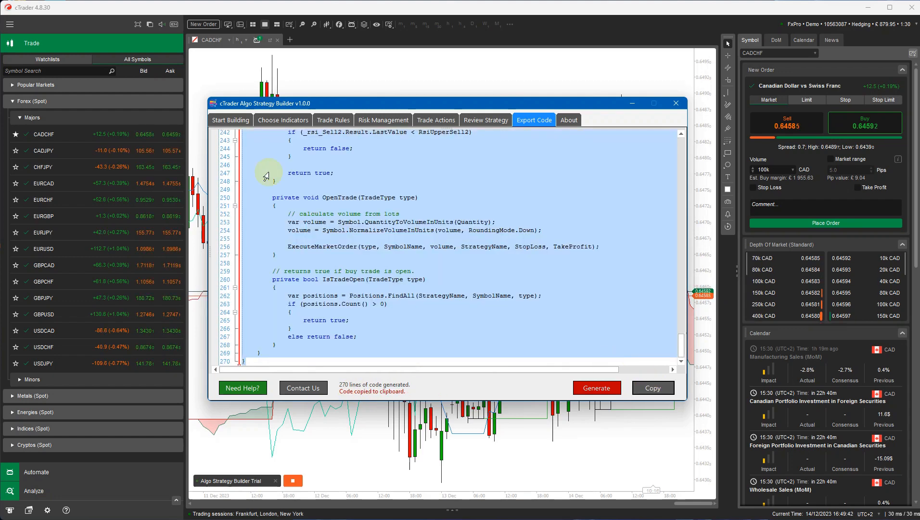